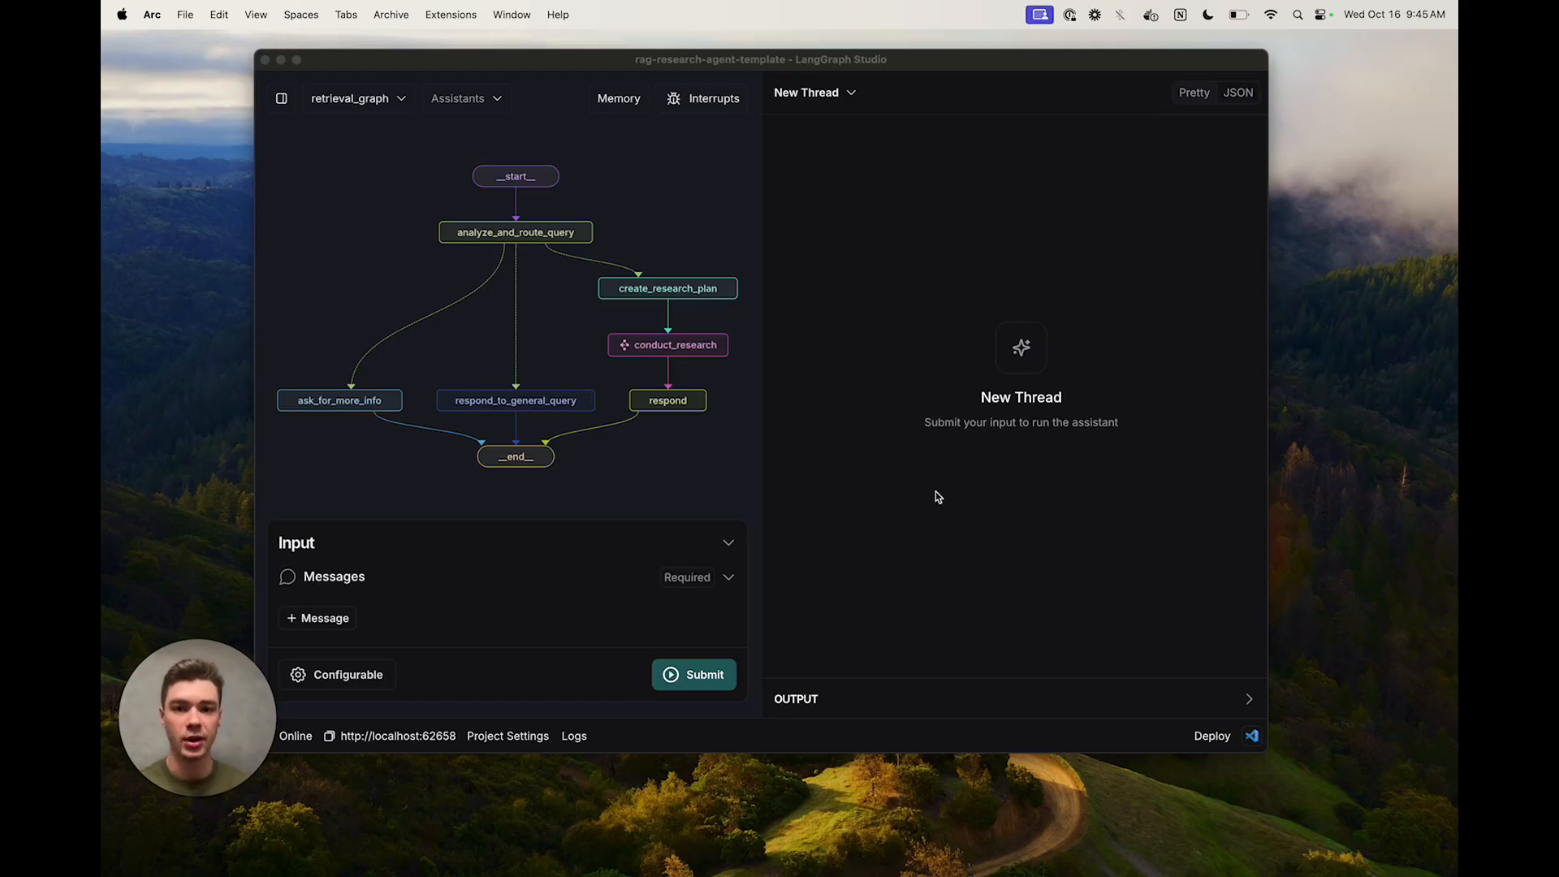
# - Add a human message to the graph input reading "what are the runnable"
pyautogui.click(319, 617)
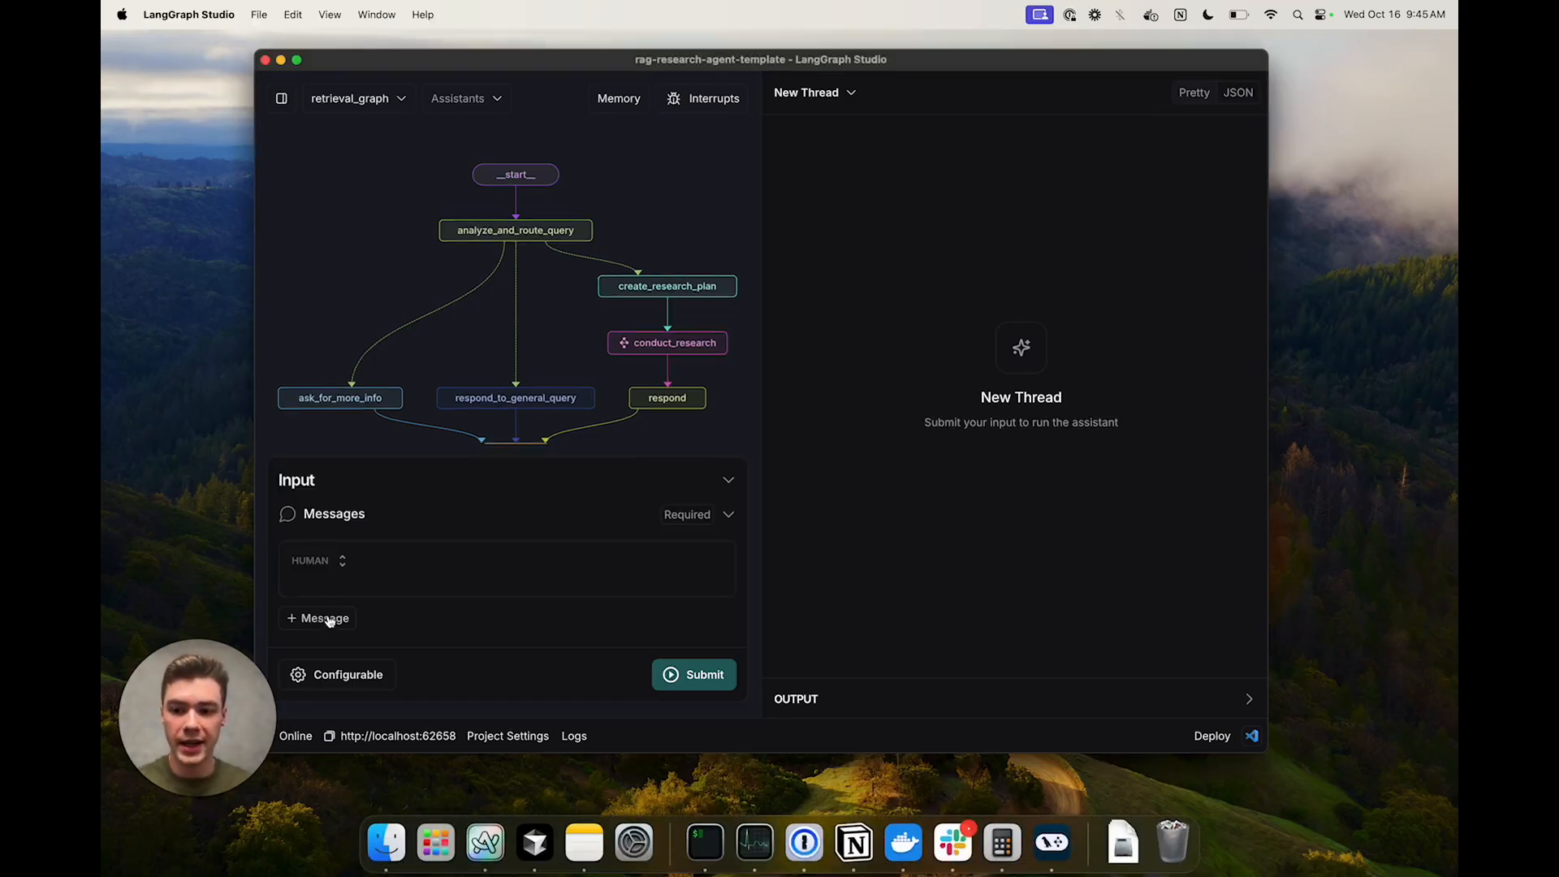
pyautogui.write('what are')
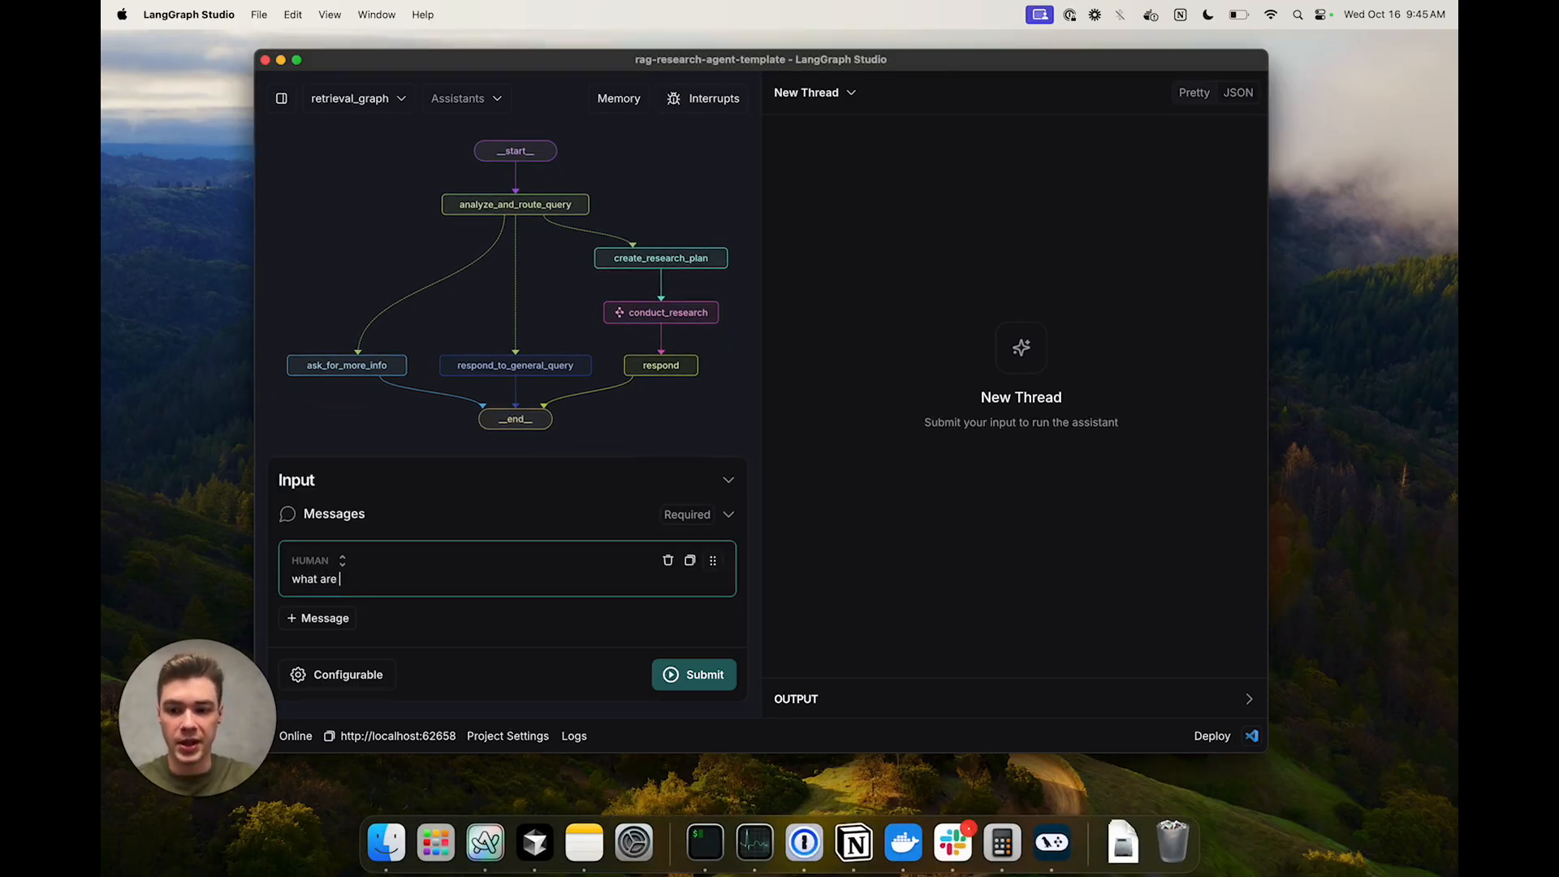
pyautogui.write('the runnable')
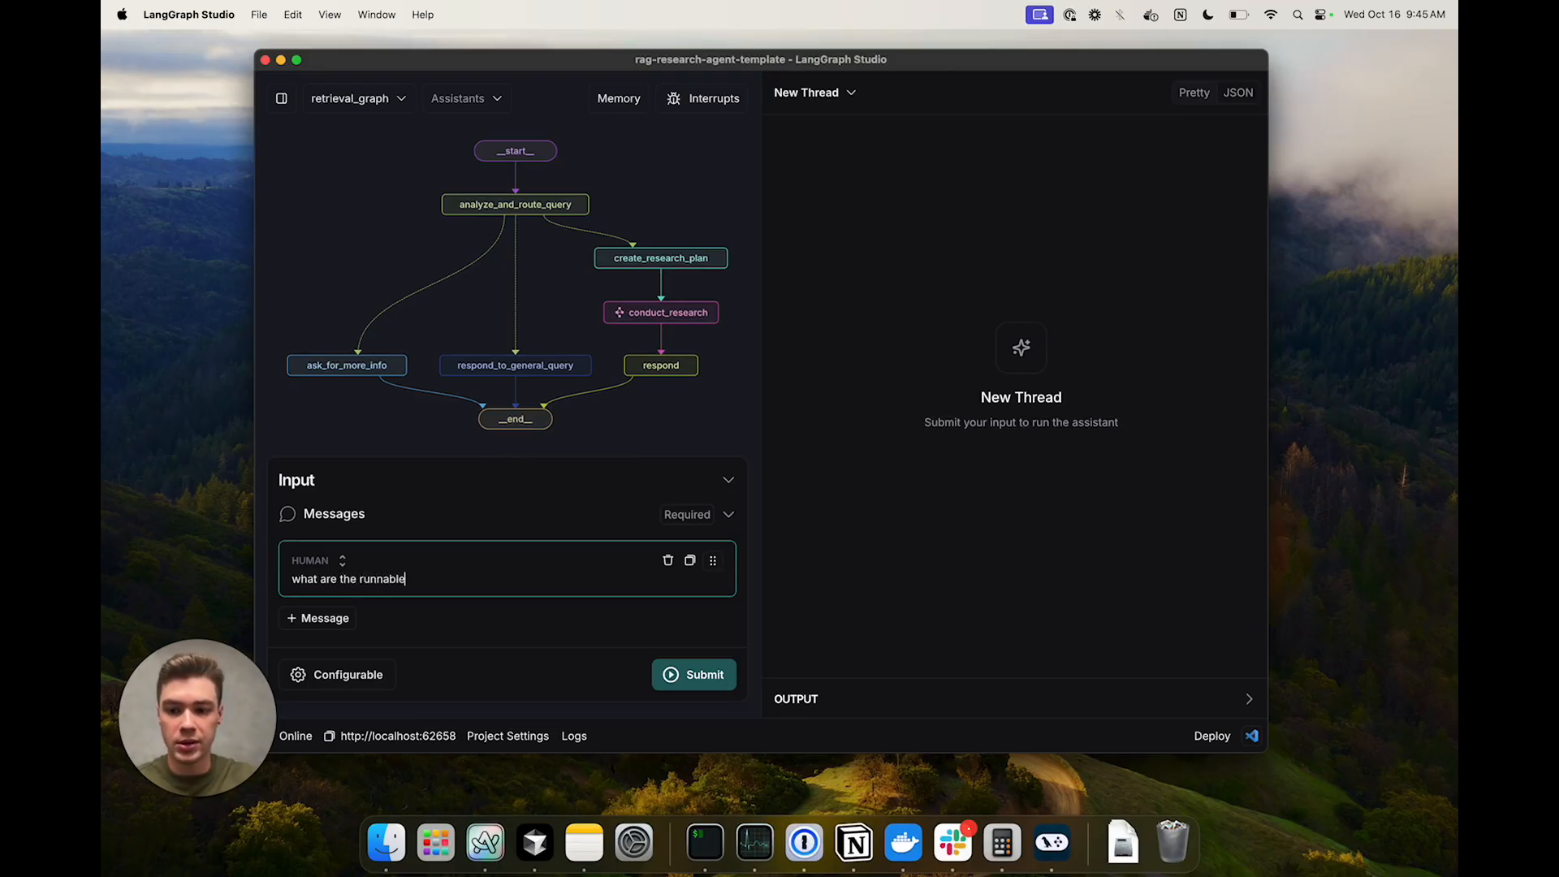
# - Submit the runnables question and scroll through the resulting research plan
pyautogui.click(704, 674)
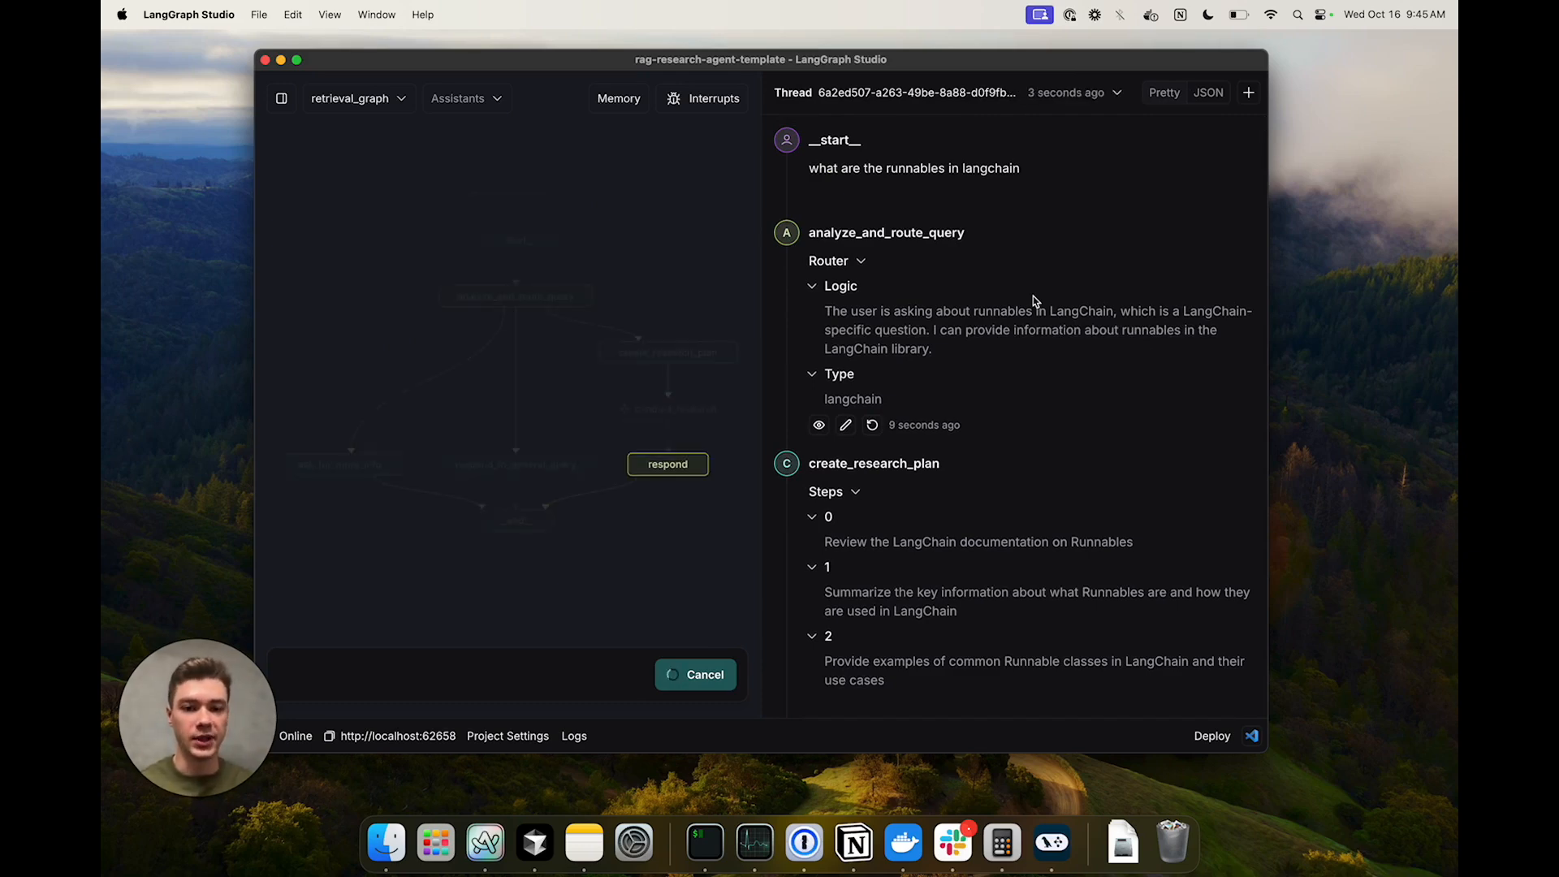
pyautogui.scroll(-3)
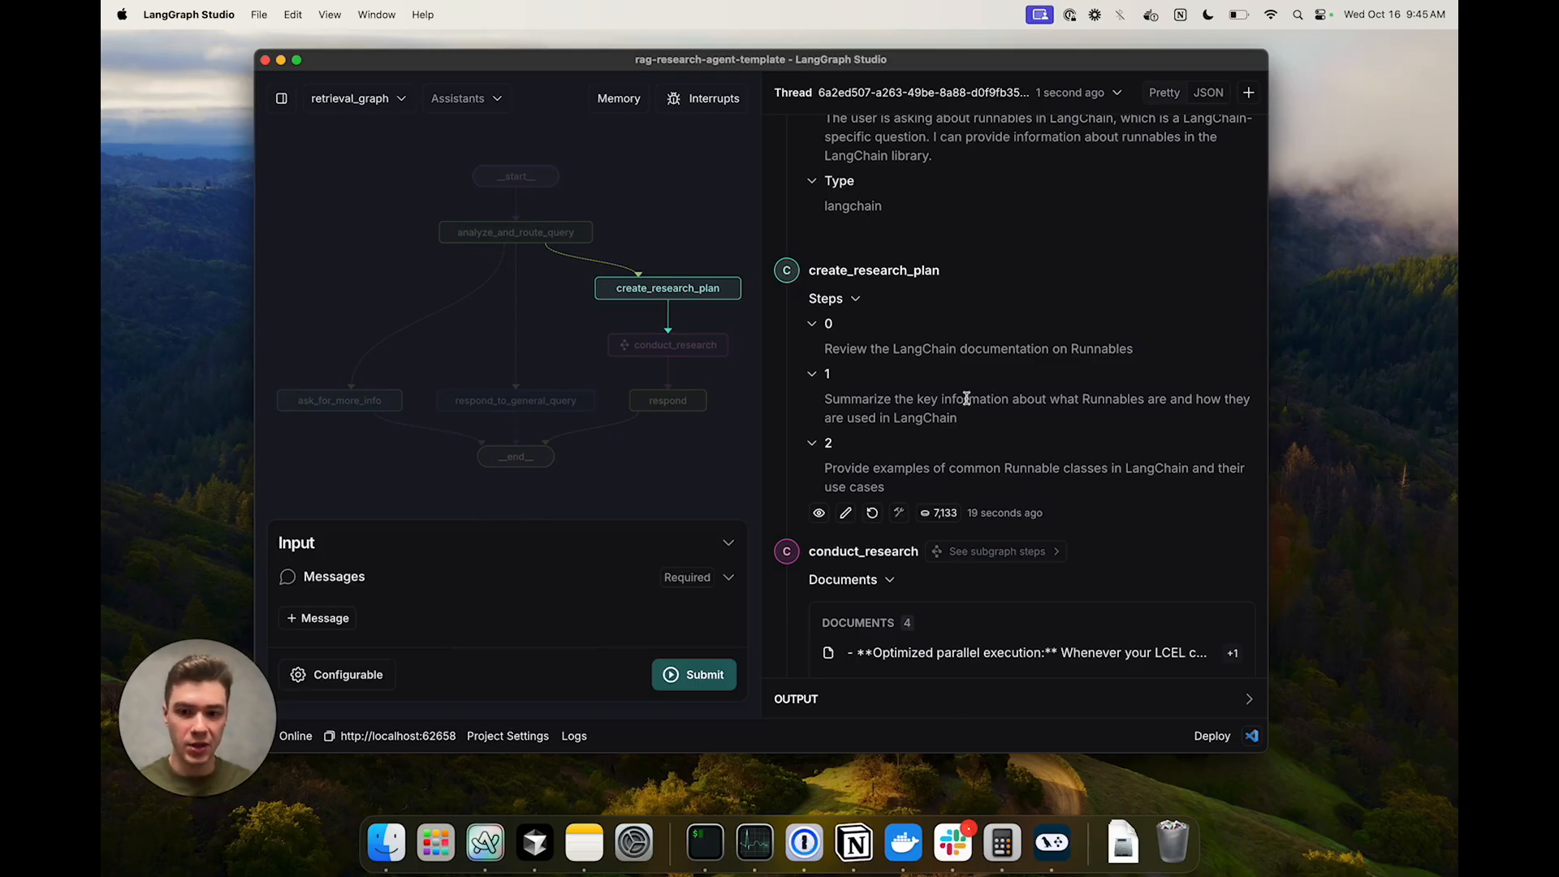
pyautogui.click(668, 345)
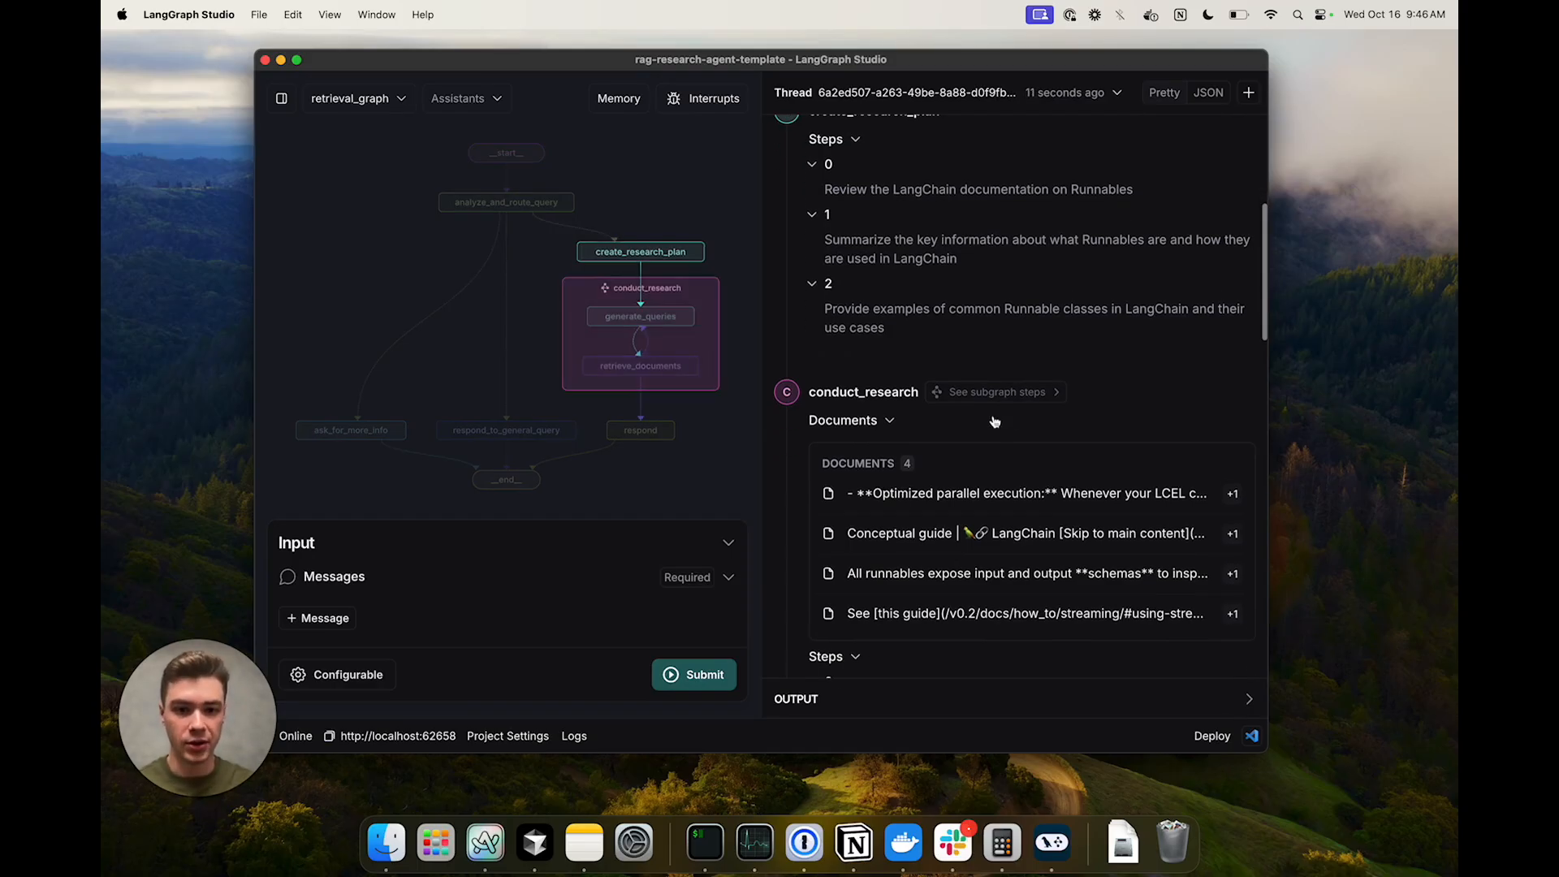
# - Expand the conduct_research subgraph steps and scroll through its queries and answer
pyautogui.click(994, 391)
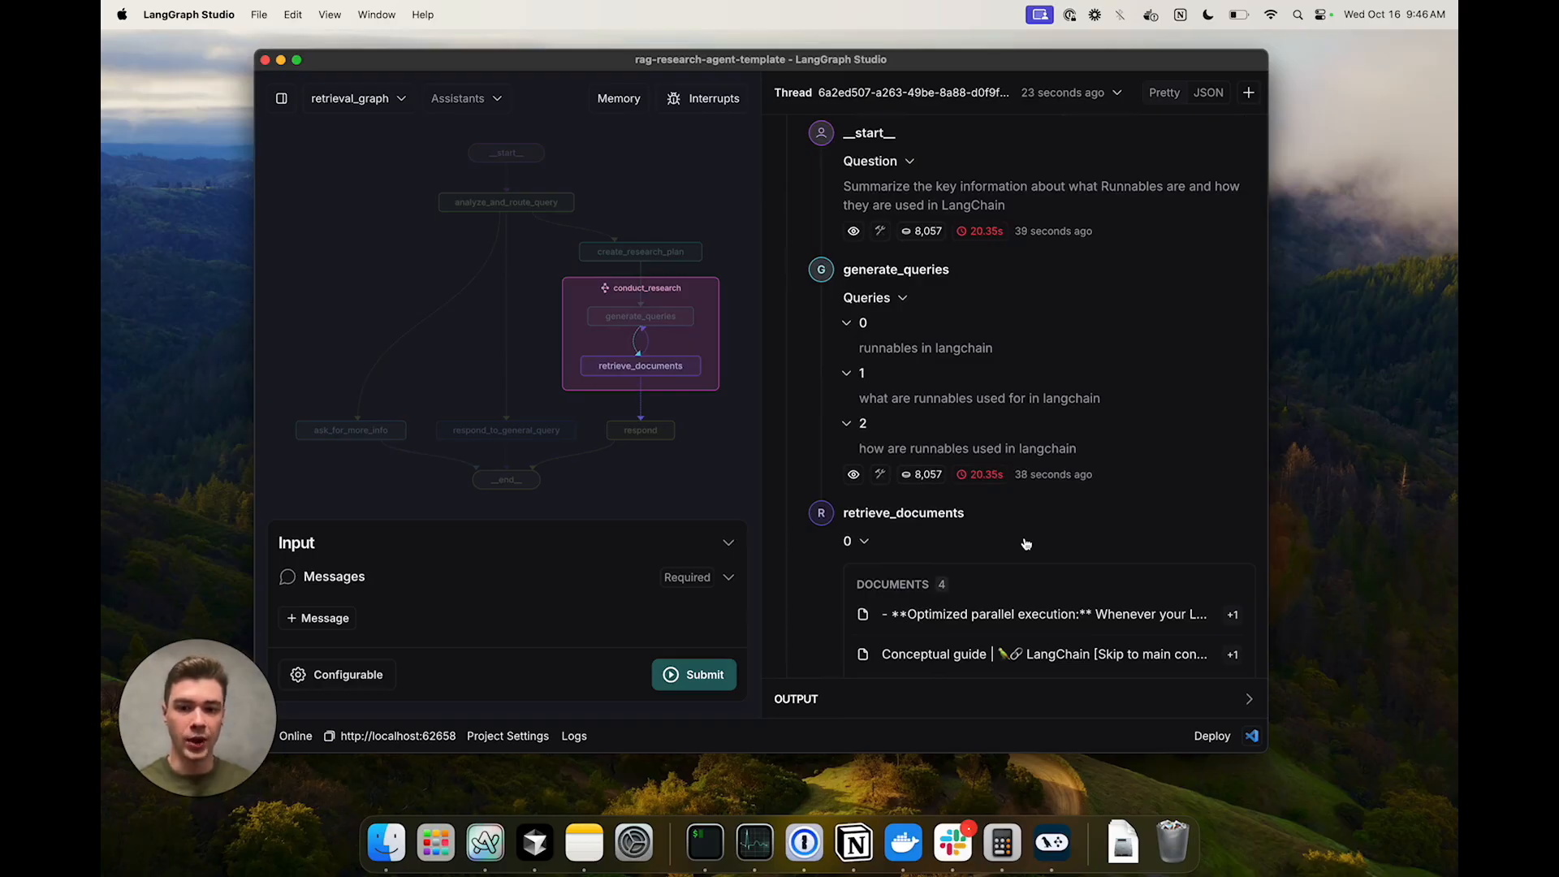
pyautogui.scroll(-3)
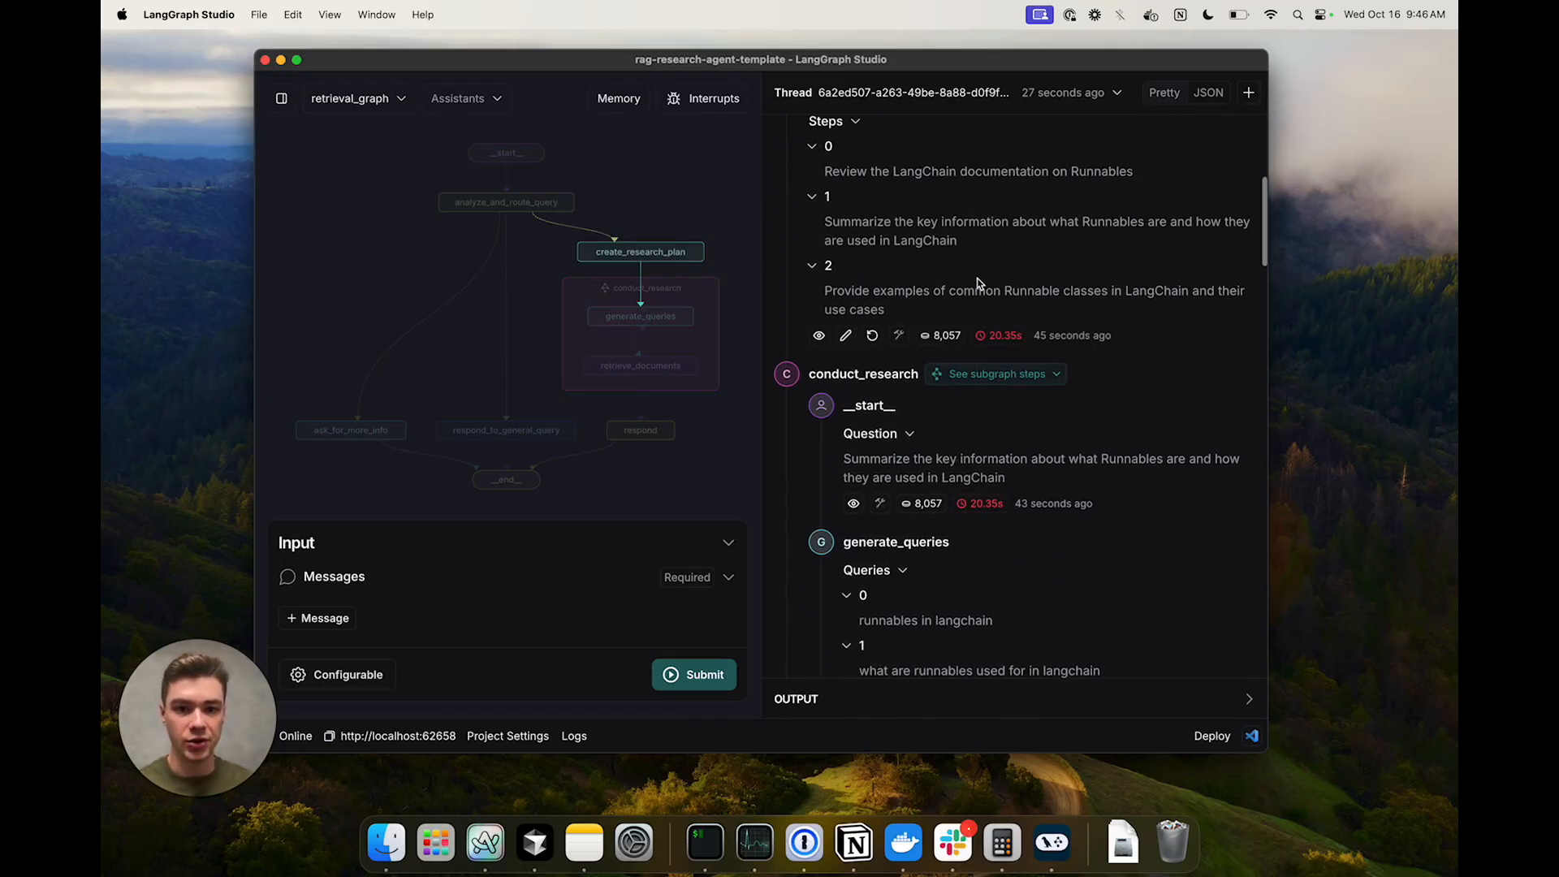
pyautogui.scroll(-3)
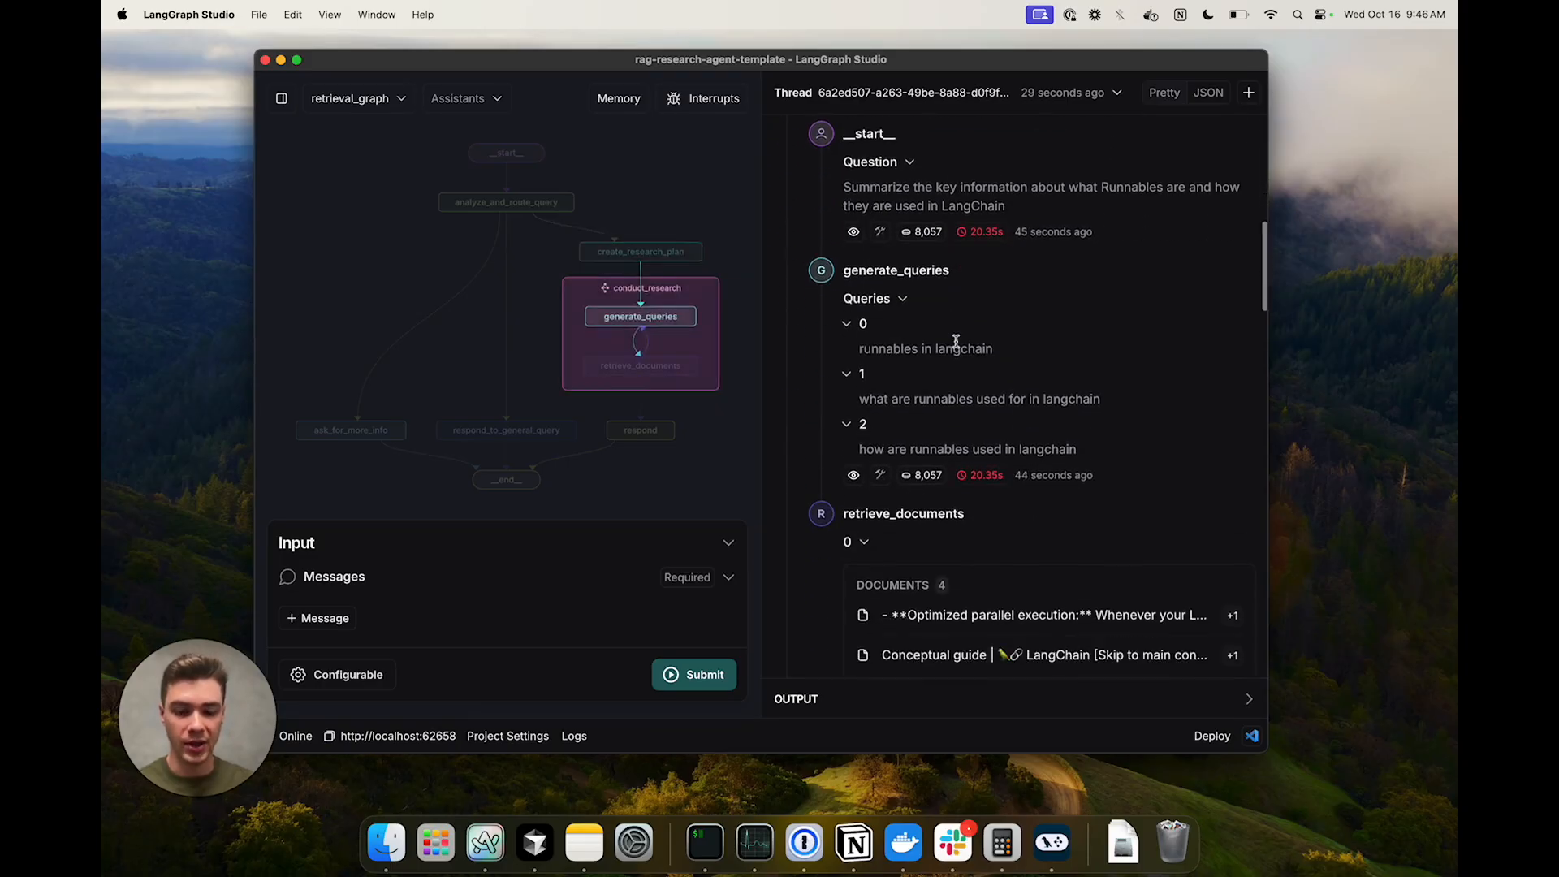
pyautogui.scroll(-3)
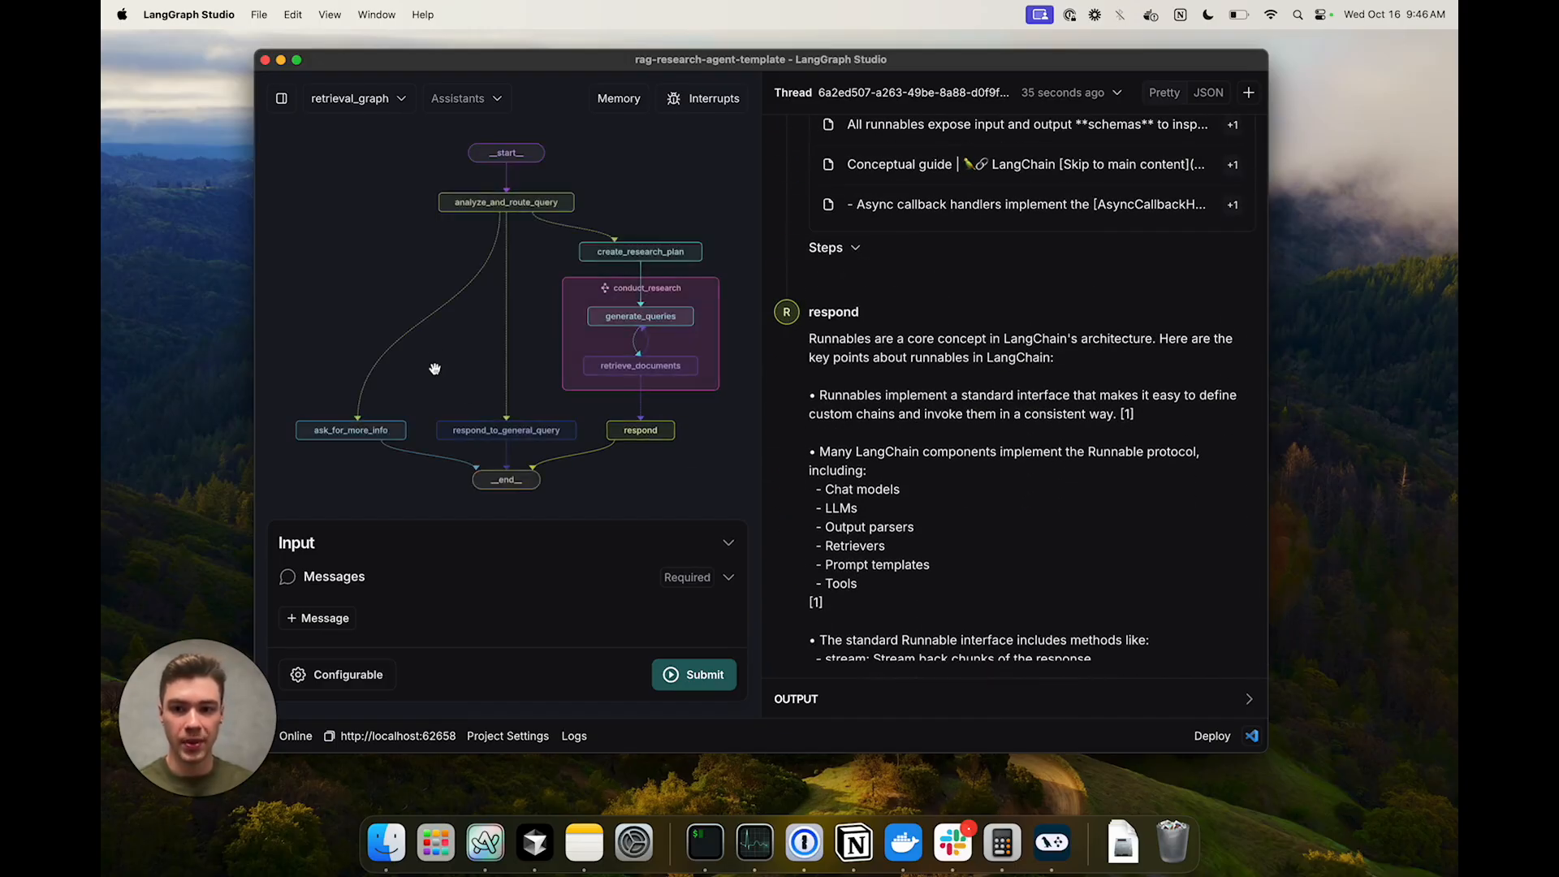
# - Review the respond node's answer listing Runnable features with citations
pyautogui.click(641, 429)
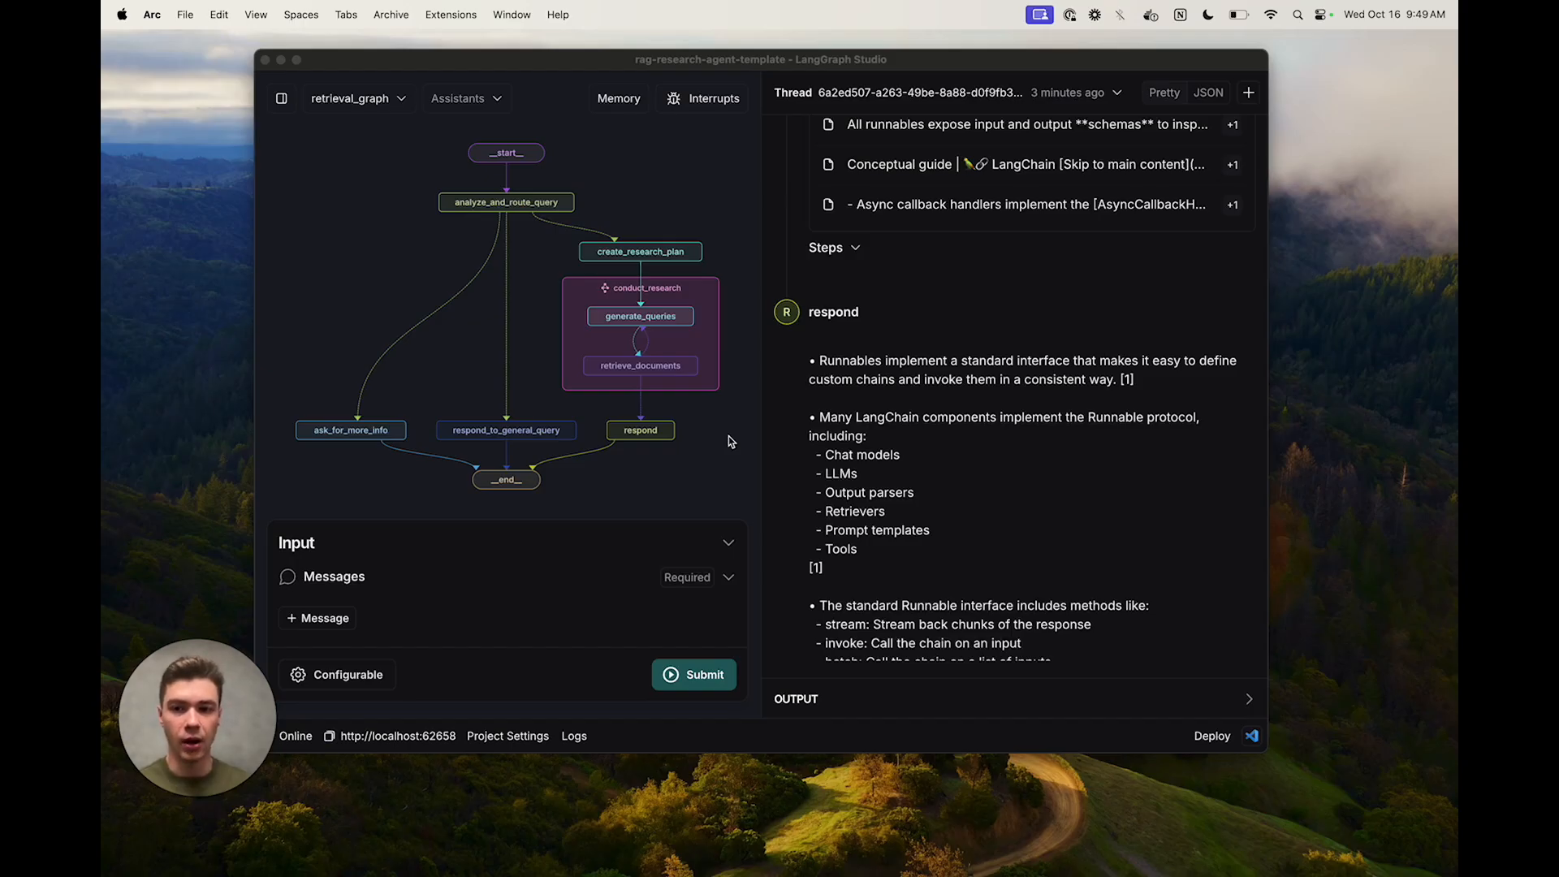
pyautogui.moveTo(542, 474)
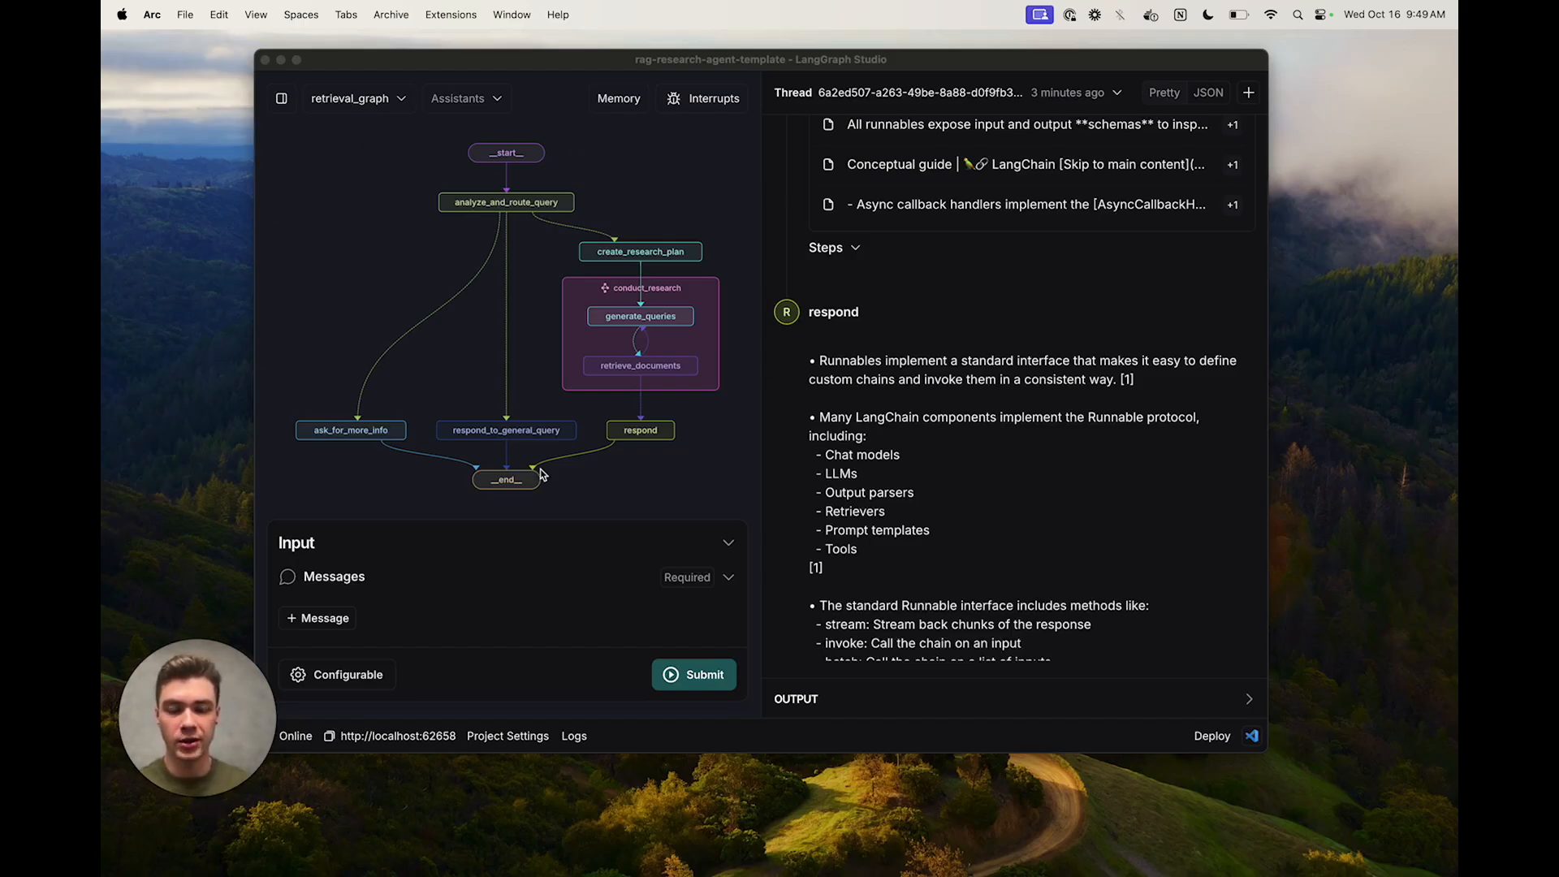
pyautogui.moveTo(567, 229)
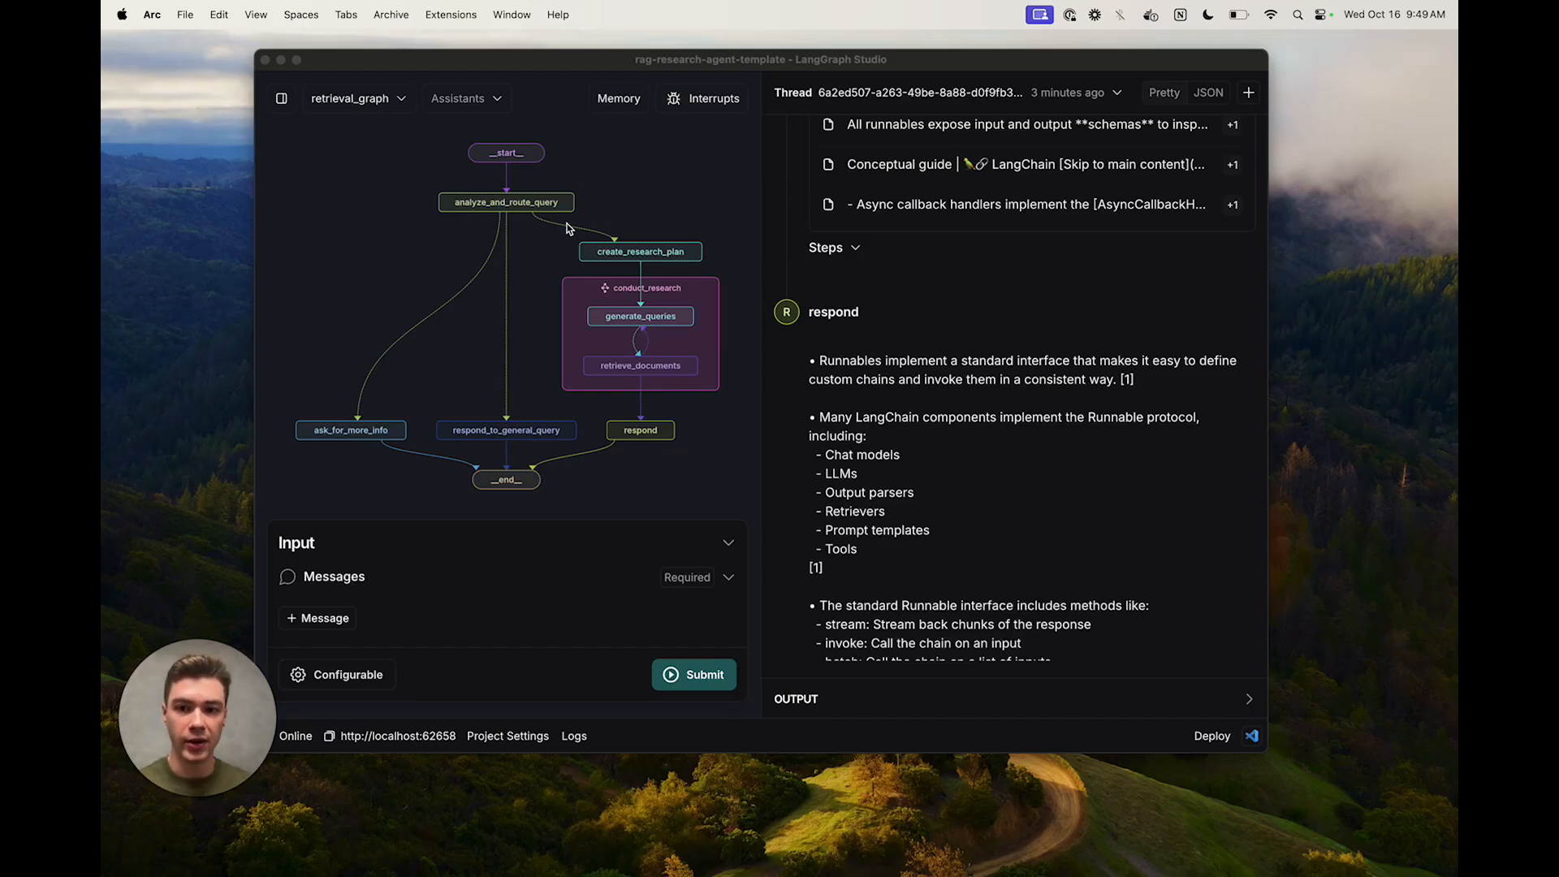
pyautogui.moveTo(669, 244)
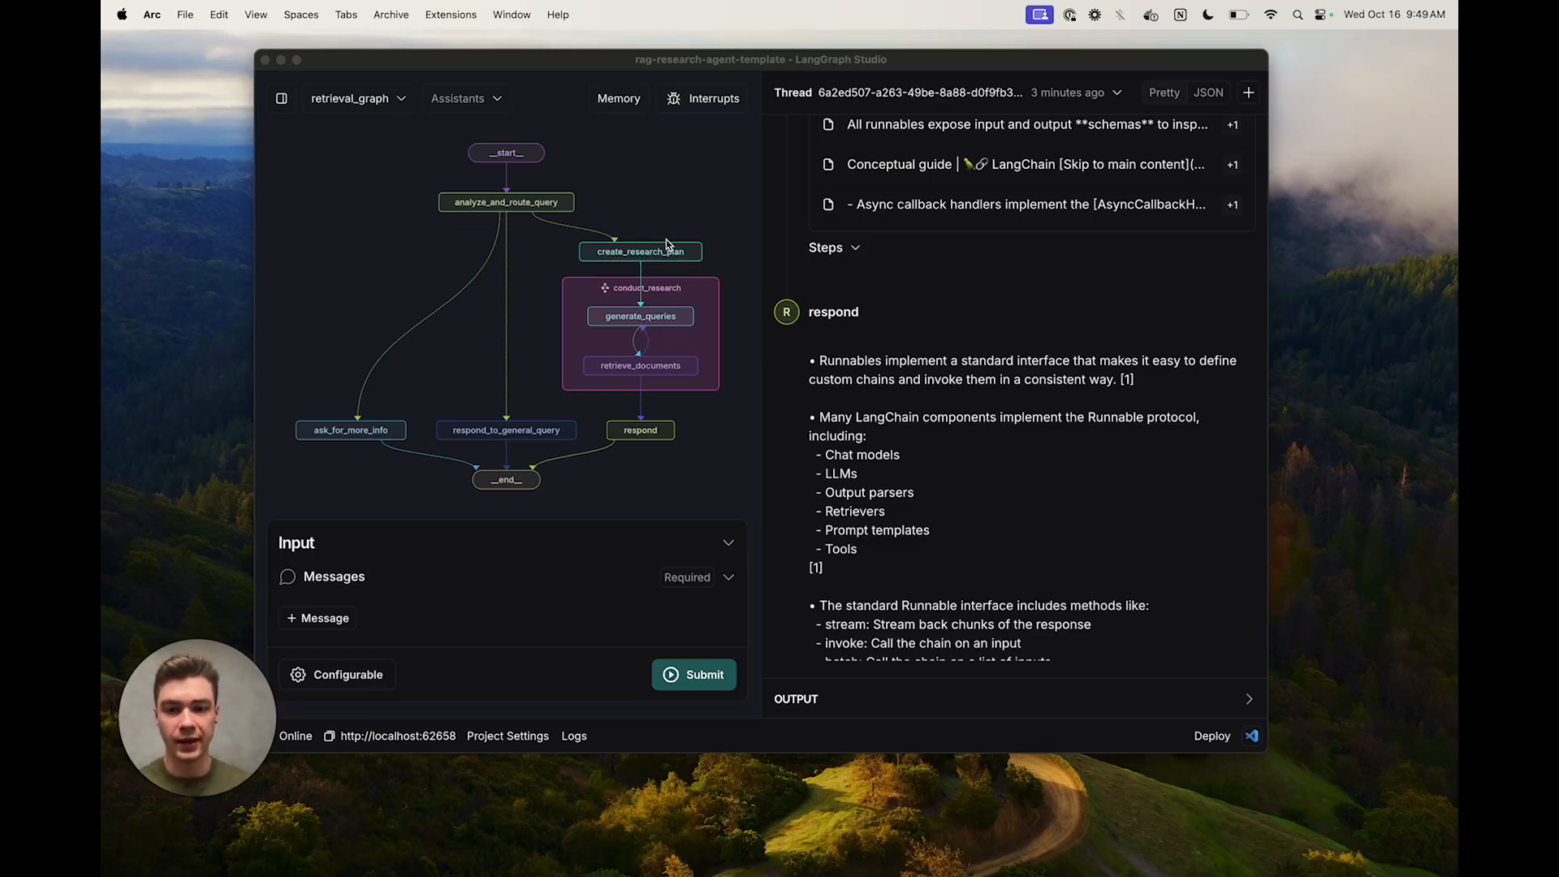
pyautogui.moveTo(611, 439)
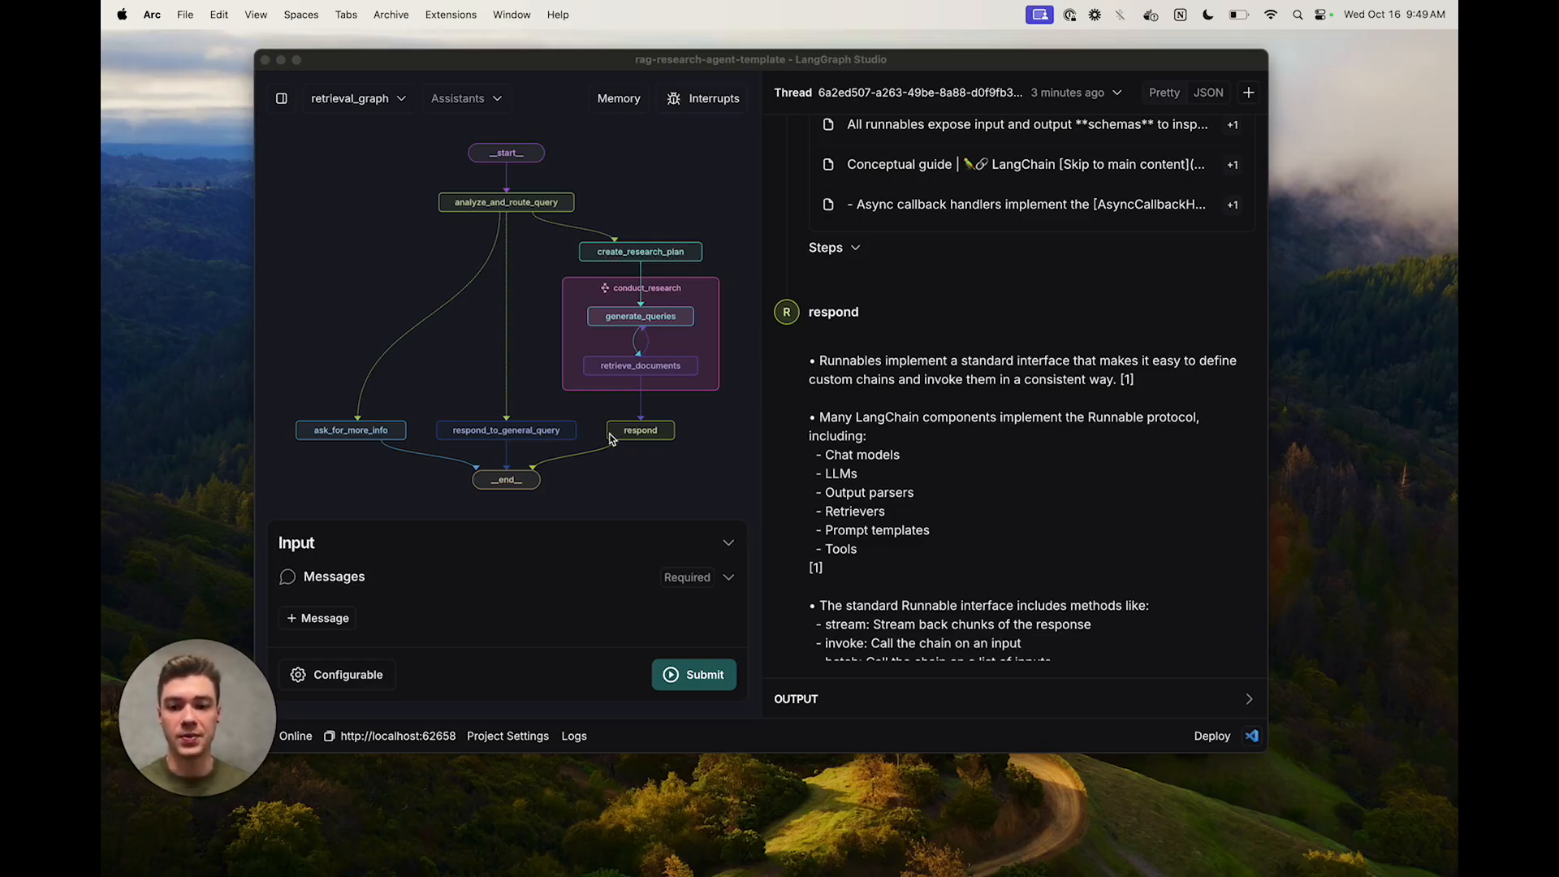
pyautogui.moveTo(727, 417)
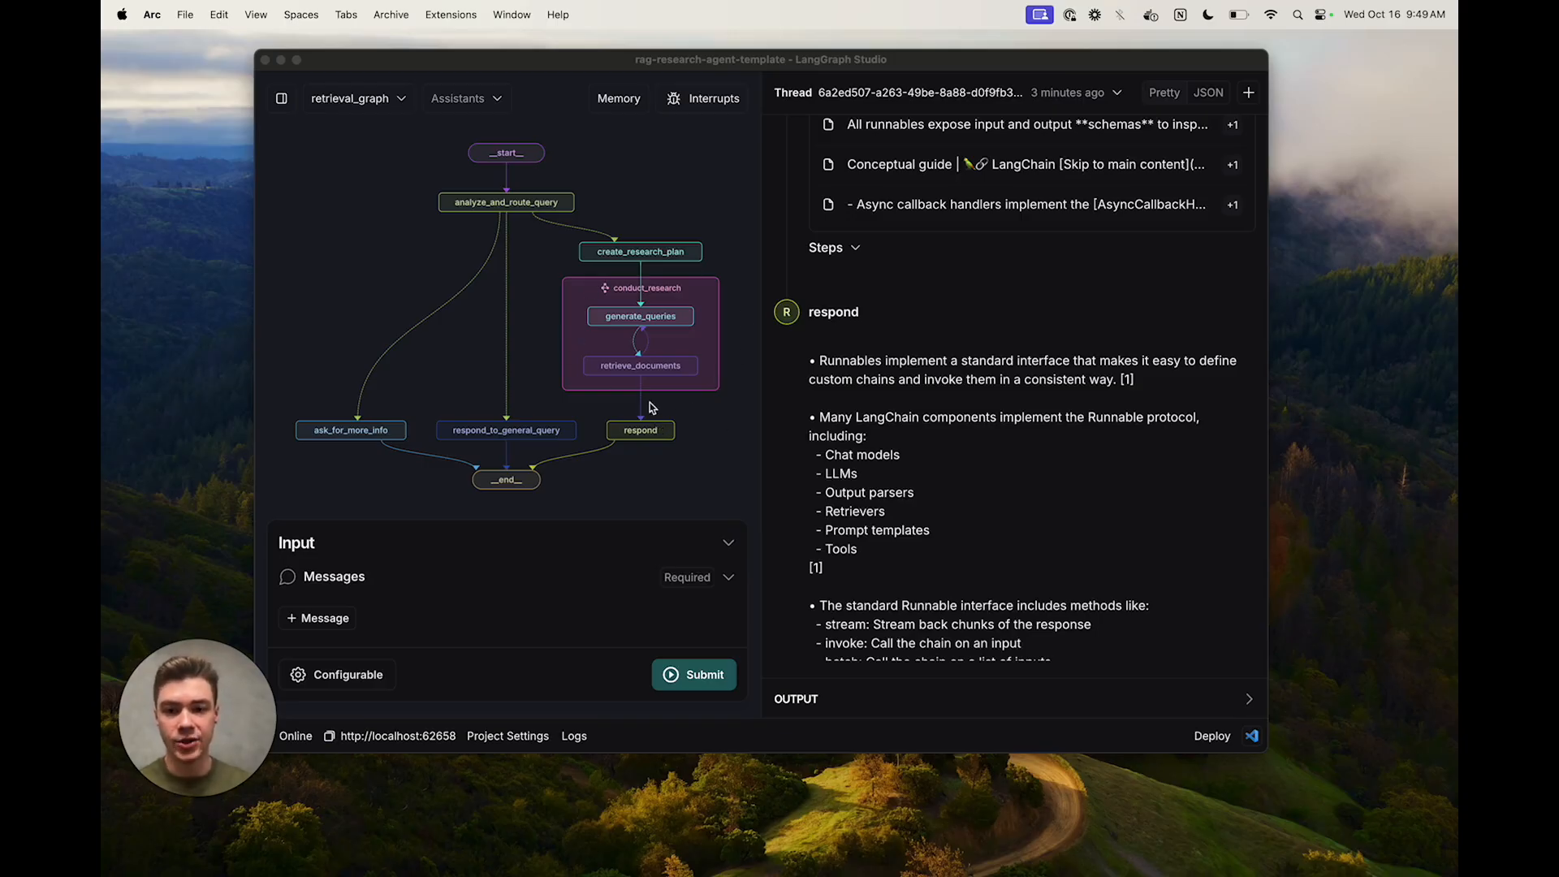
pyautogui.moveTo(727, 360)
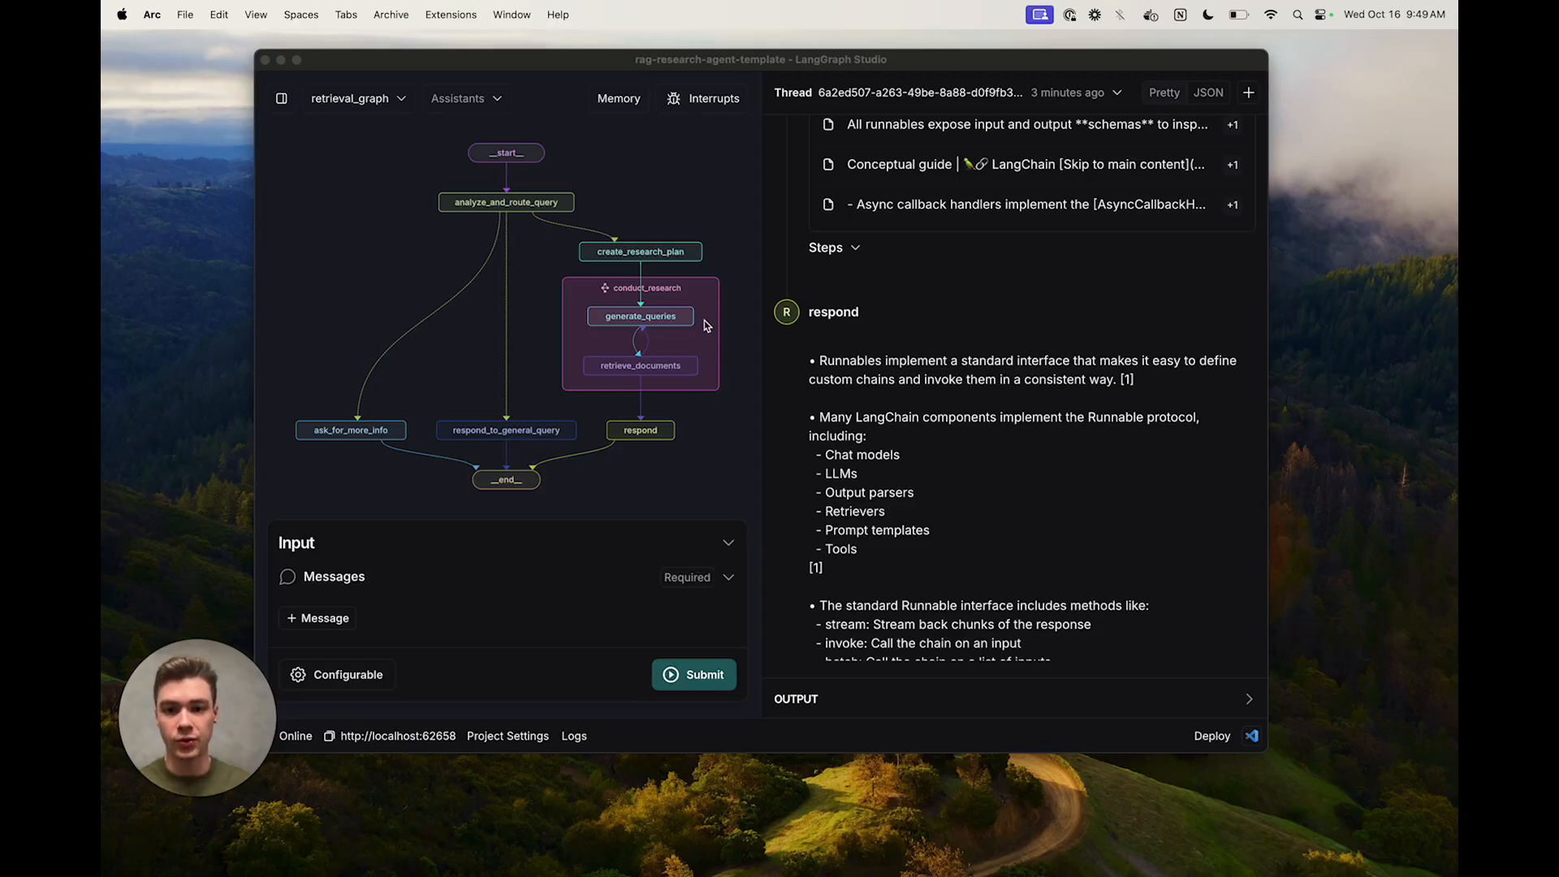
pyautogui.moveTo(701, 362)
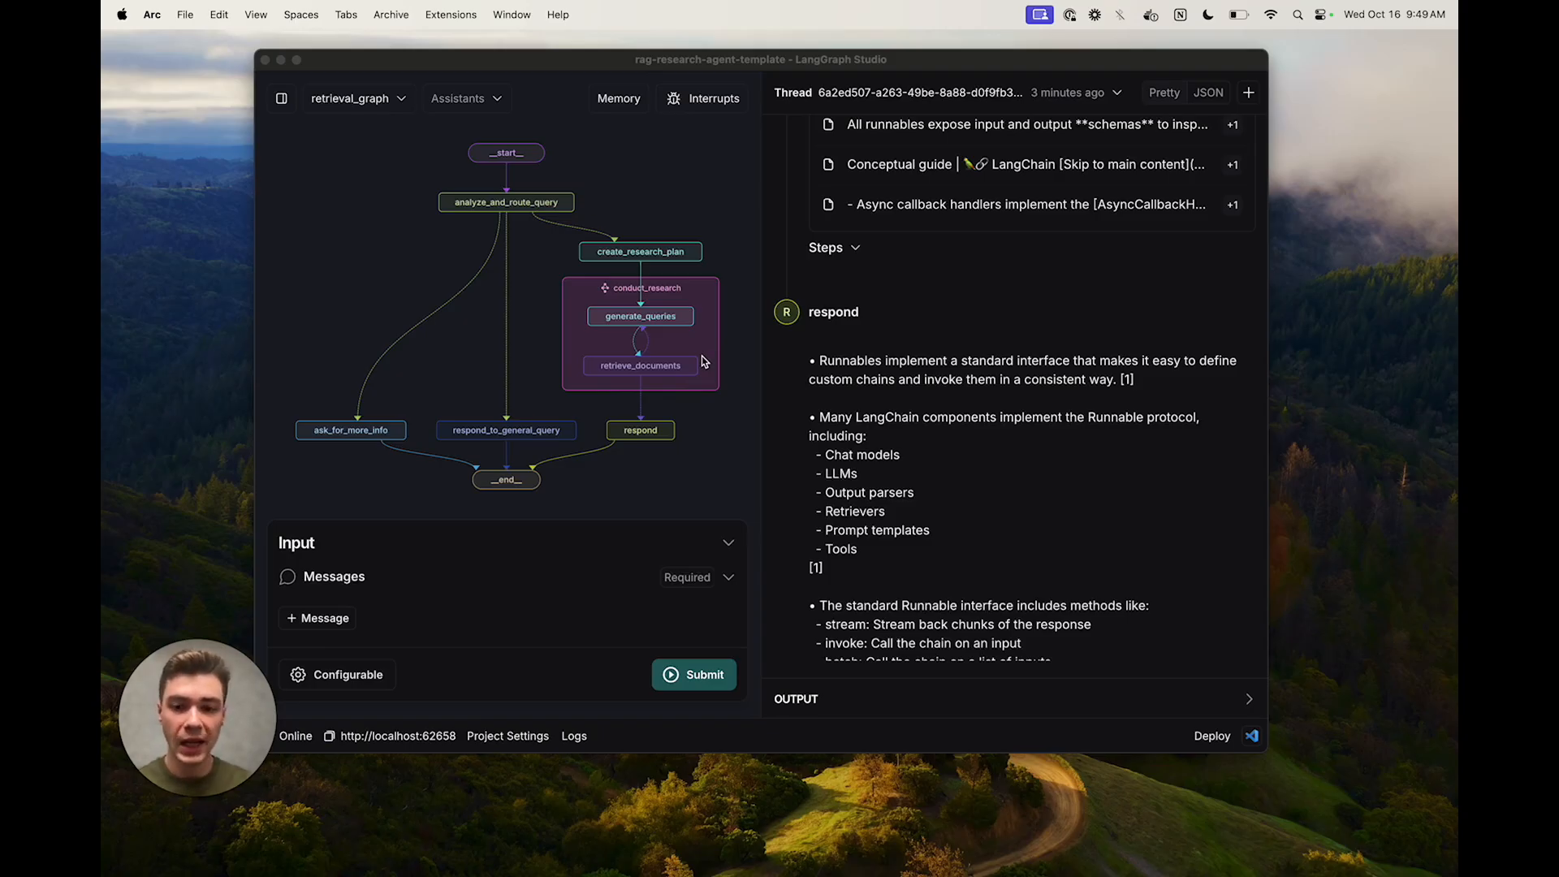
pyautogui.moveTo(666, 350)
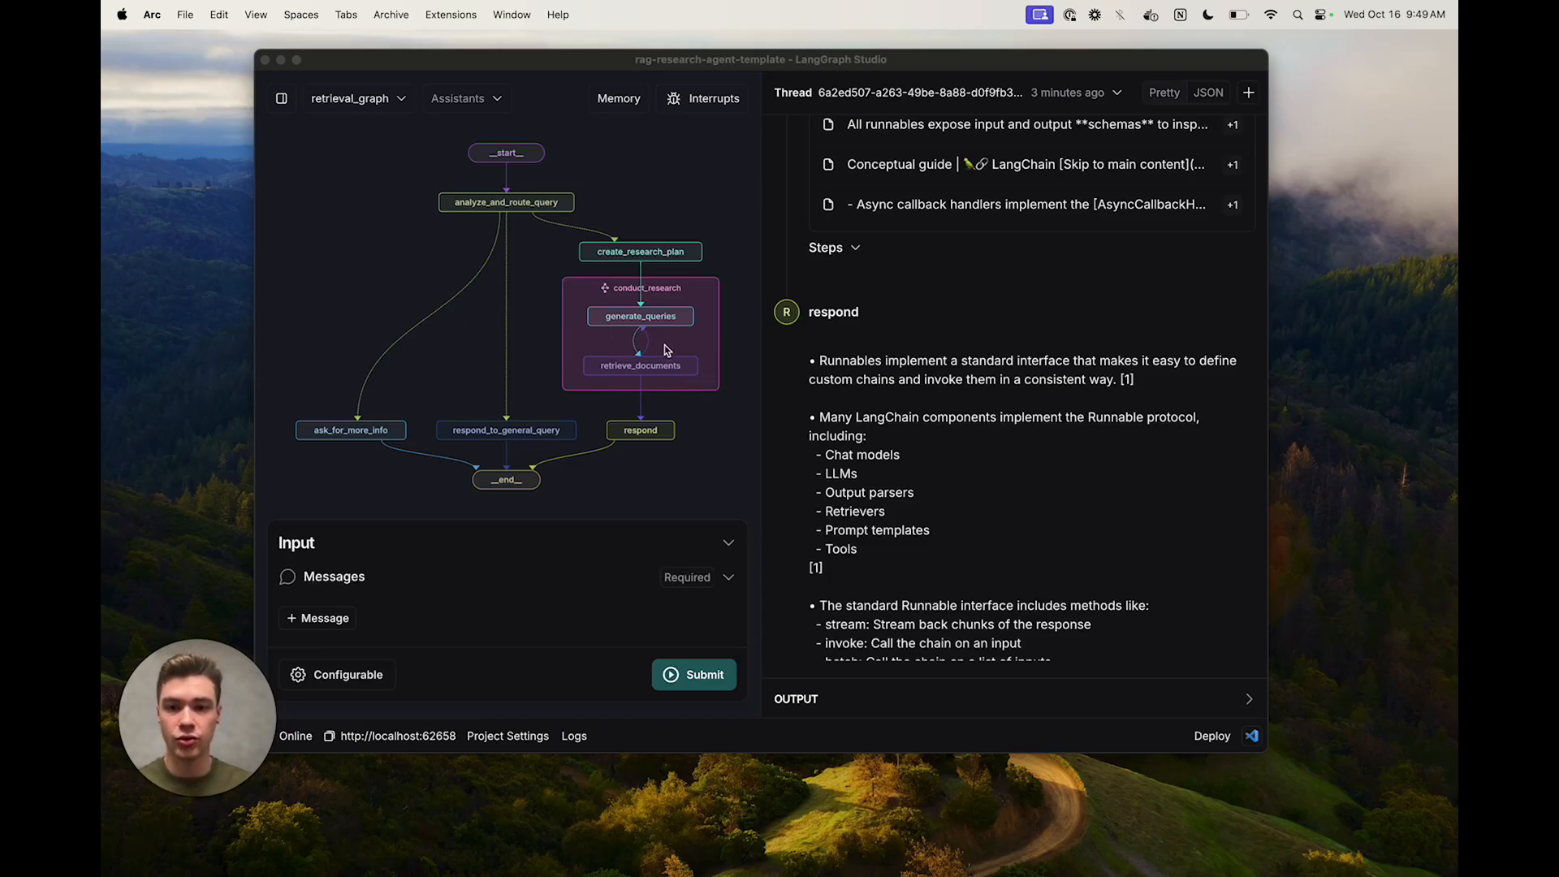
pyautogui.moveTo(665, 316)
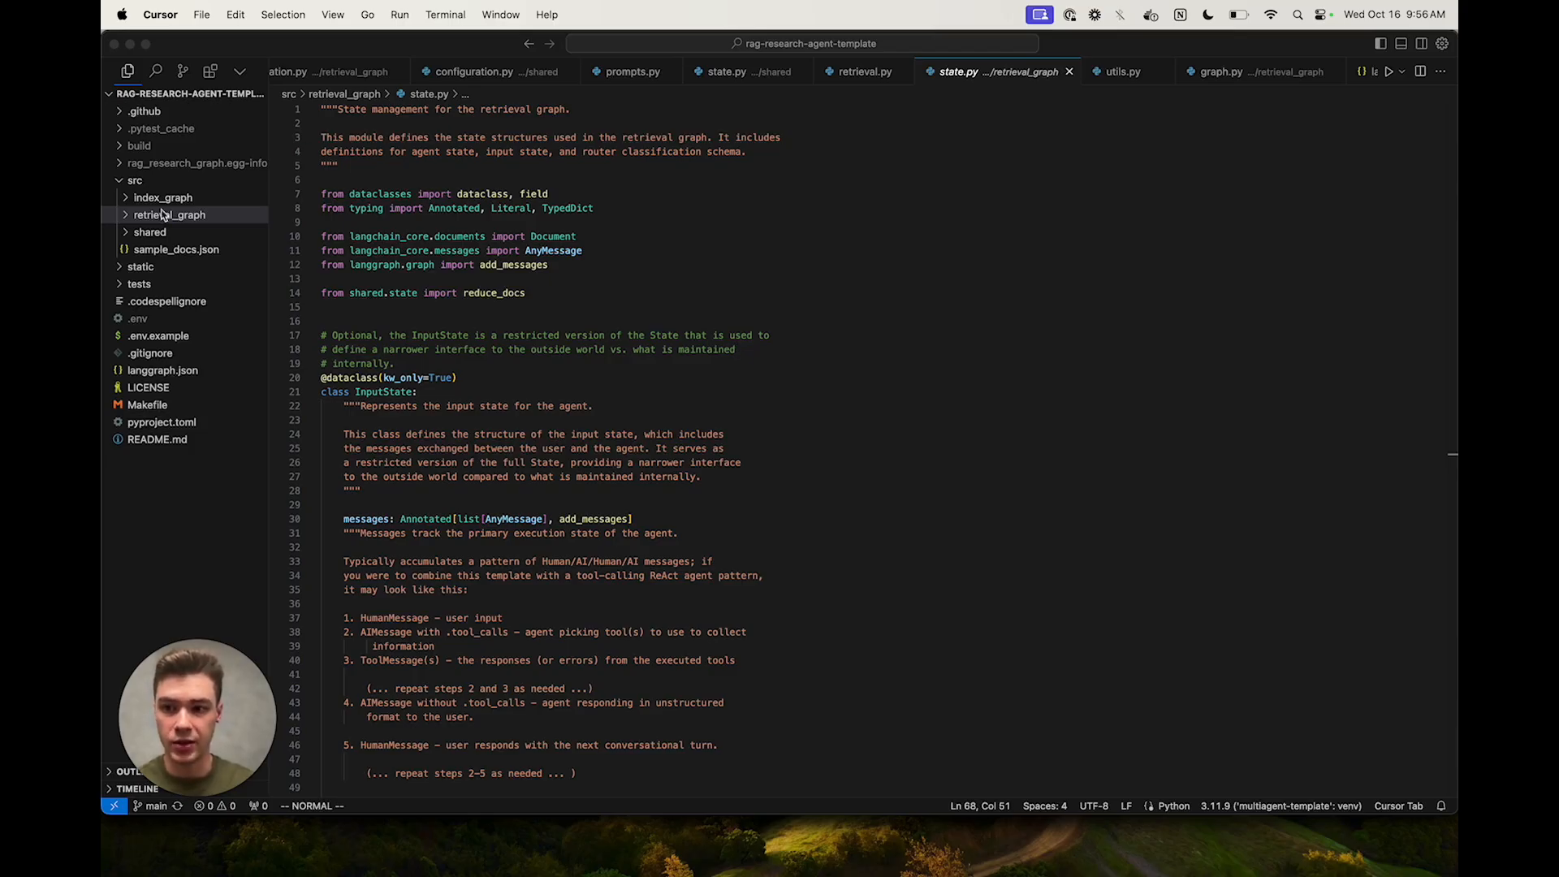
# - Expand the retrieval_graph folder and scroll state.py to the InputState messages field
pyautogui.click(170, 214)
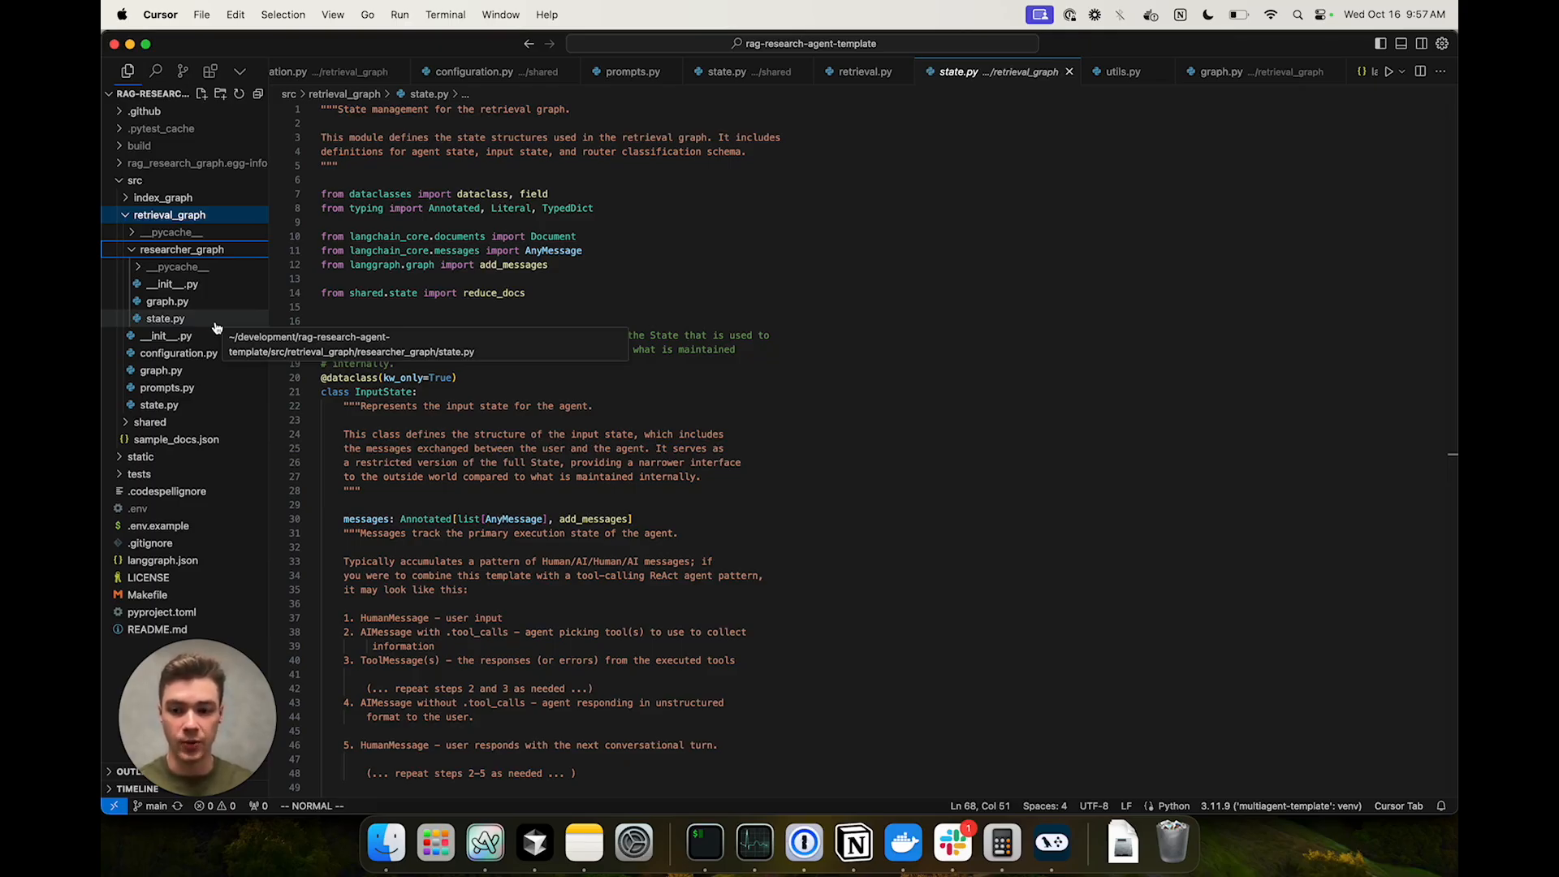
pyautogui.scroll(-3)
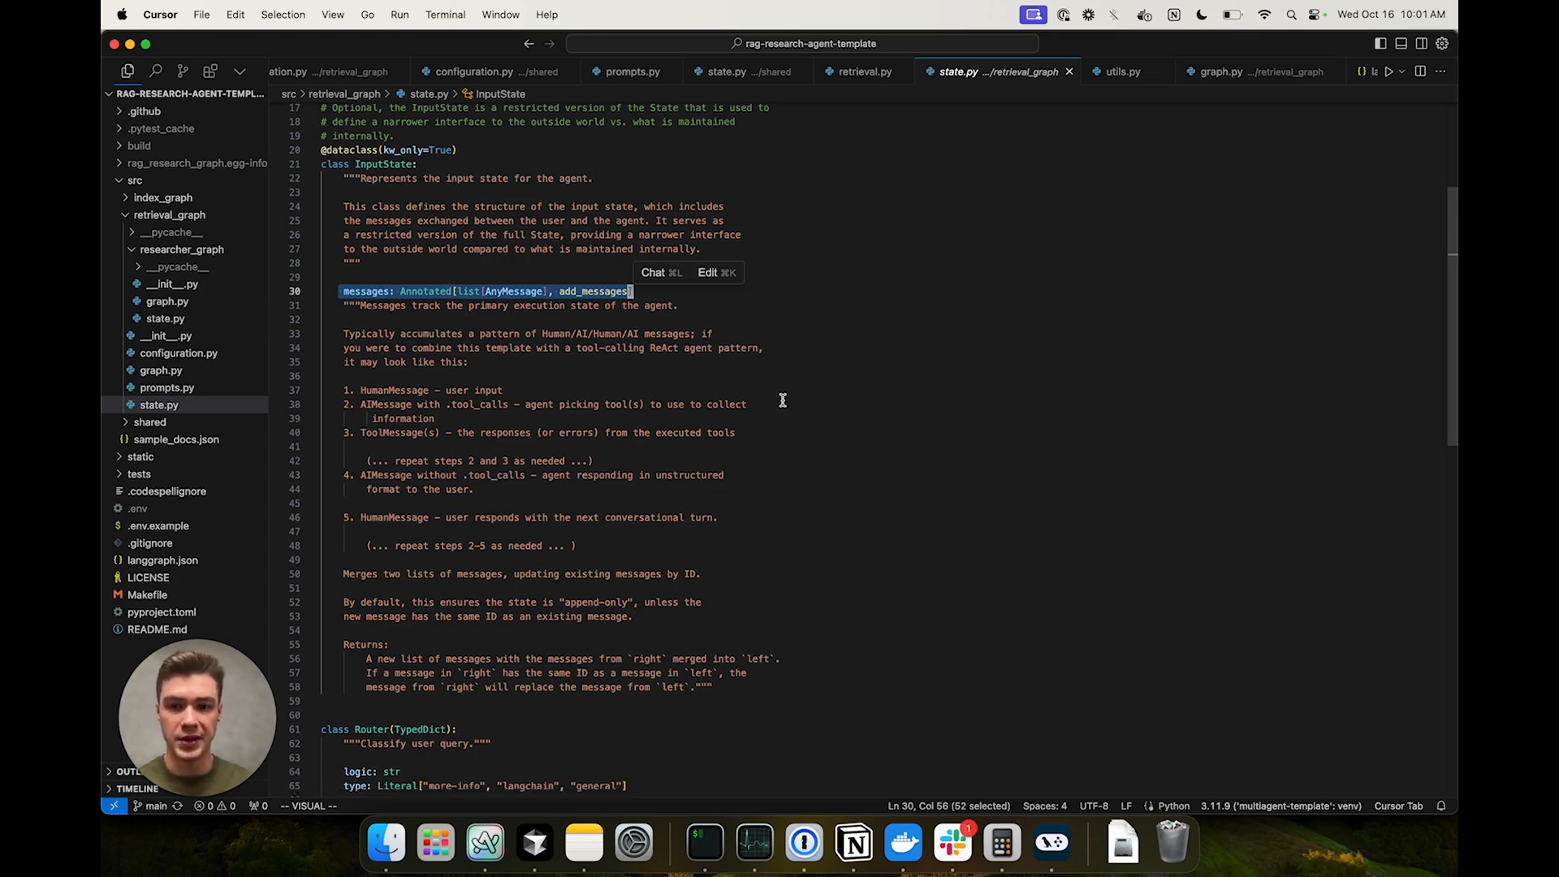
pyautogui.scroll(-3)
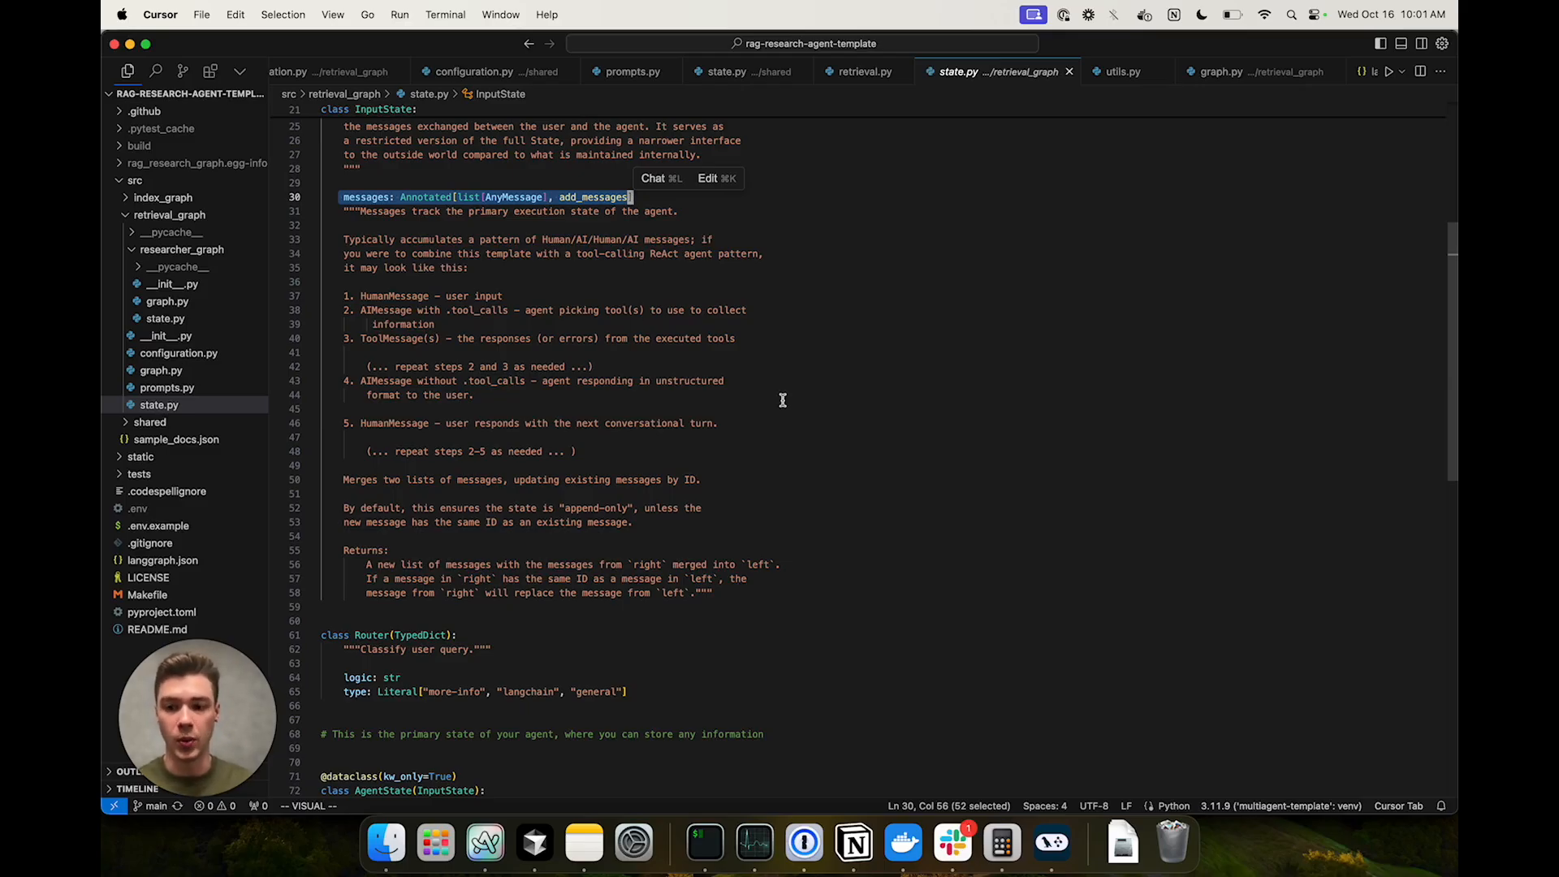
pyautogui.scroll(-3)
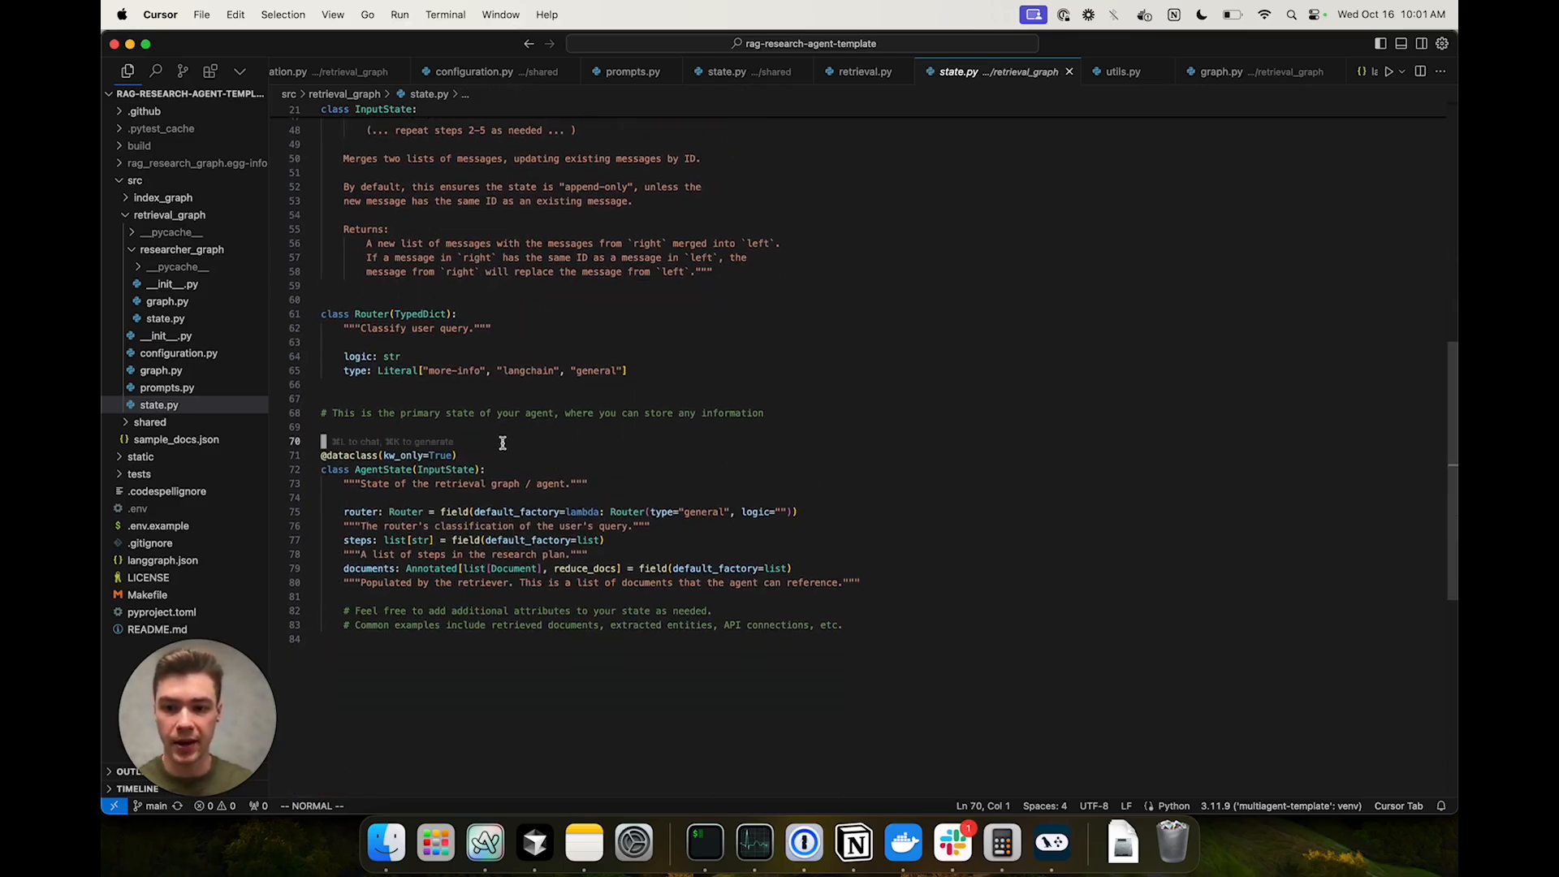
pyautogui.moveTo(326, 440); pyautogui.dragTo(845, 581)
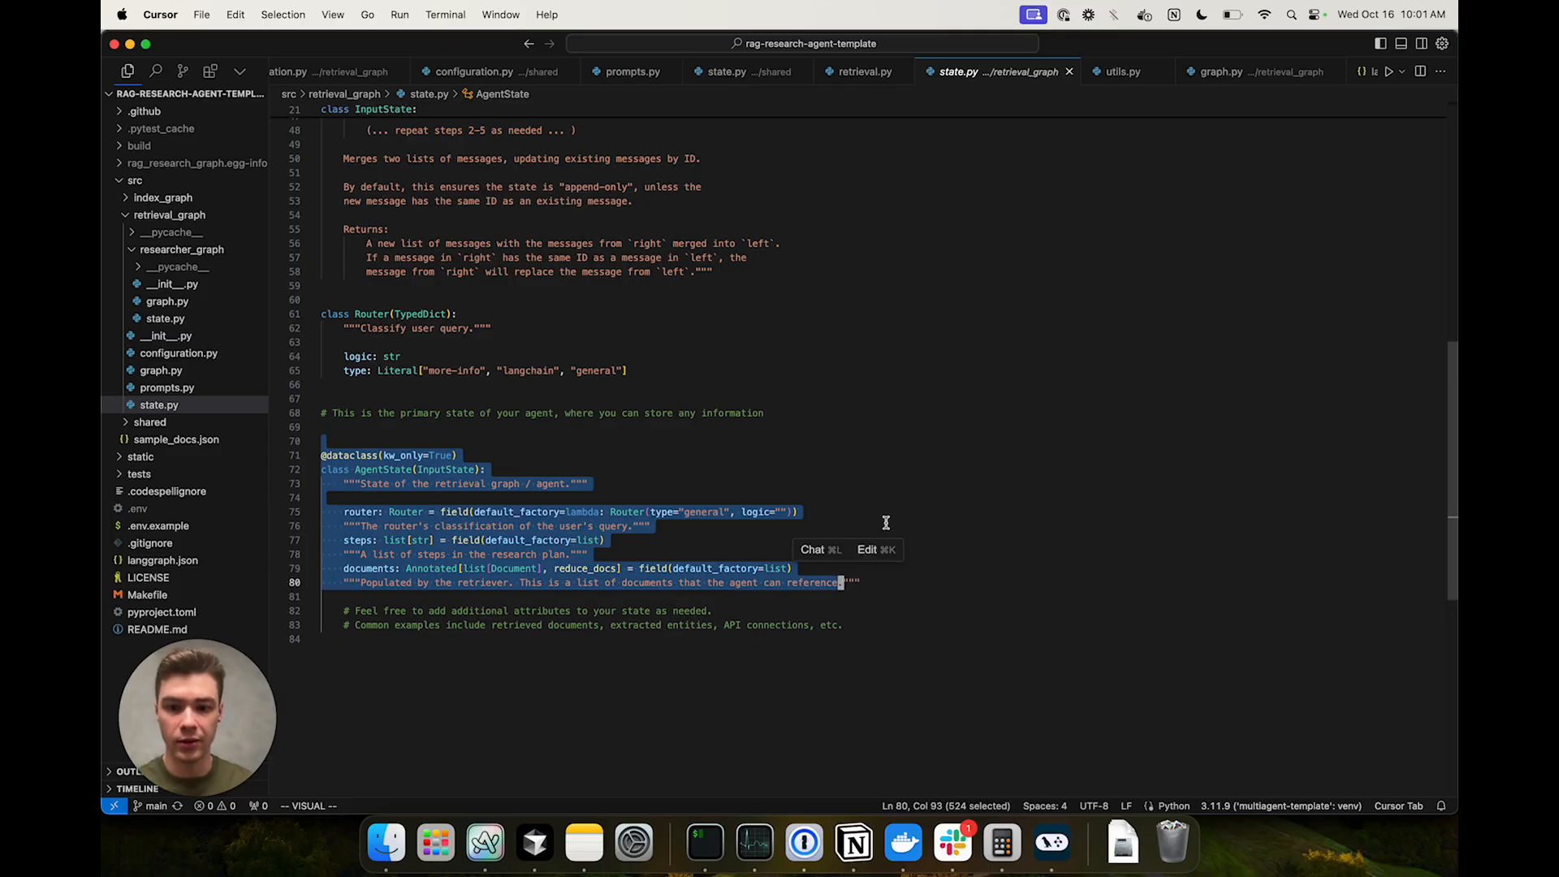
pyautogui.press('Escape')
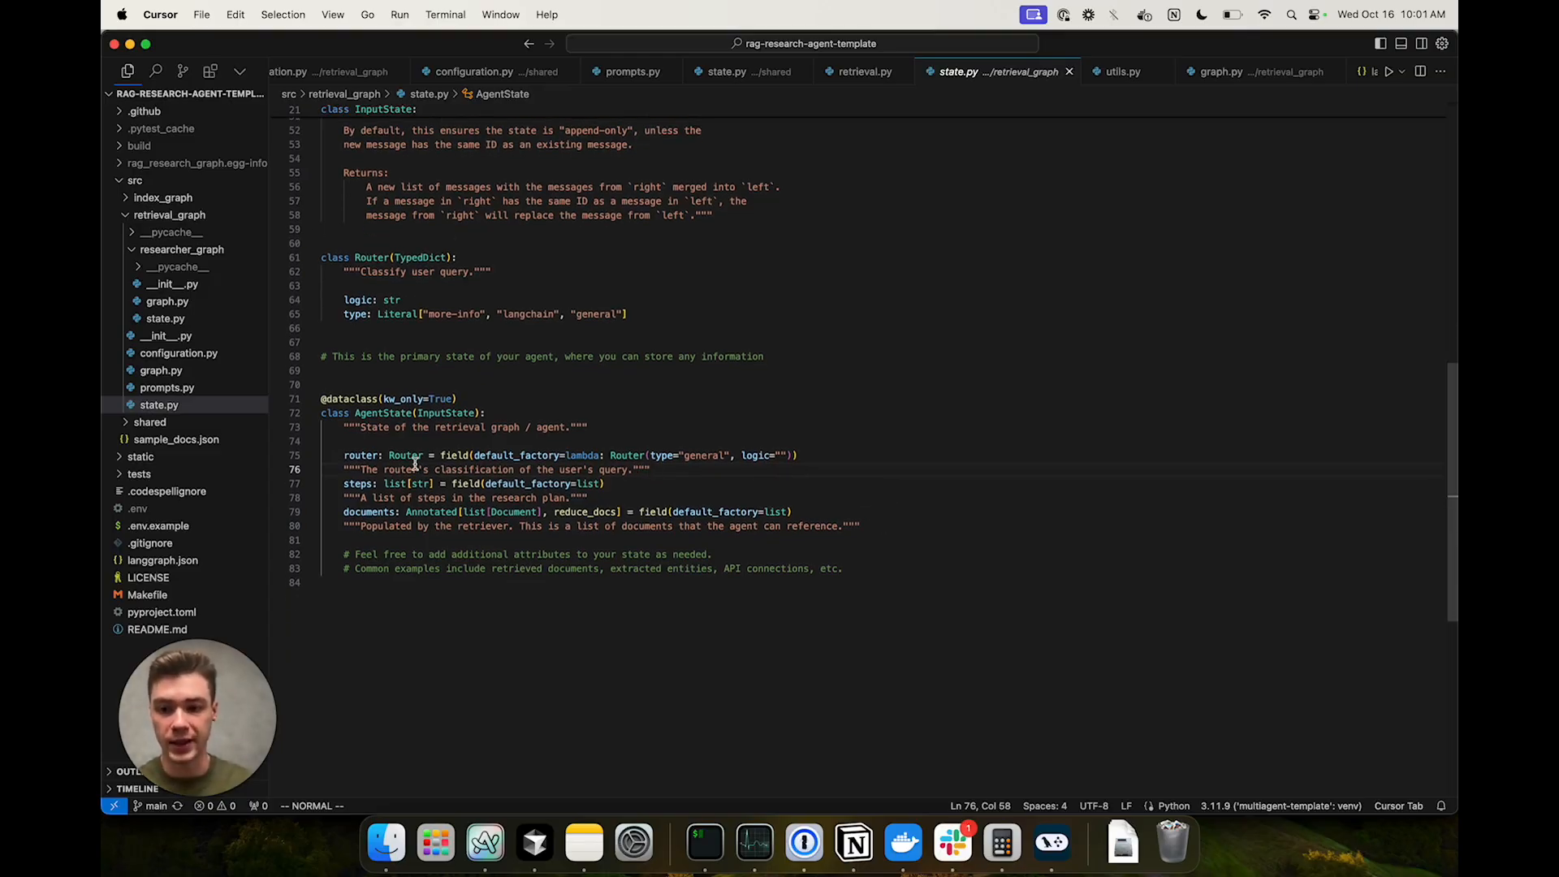
pyautogui.moveTo(342, 483); pyautogui.dragTo(517, 483)
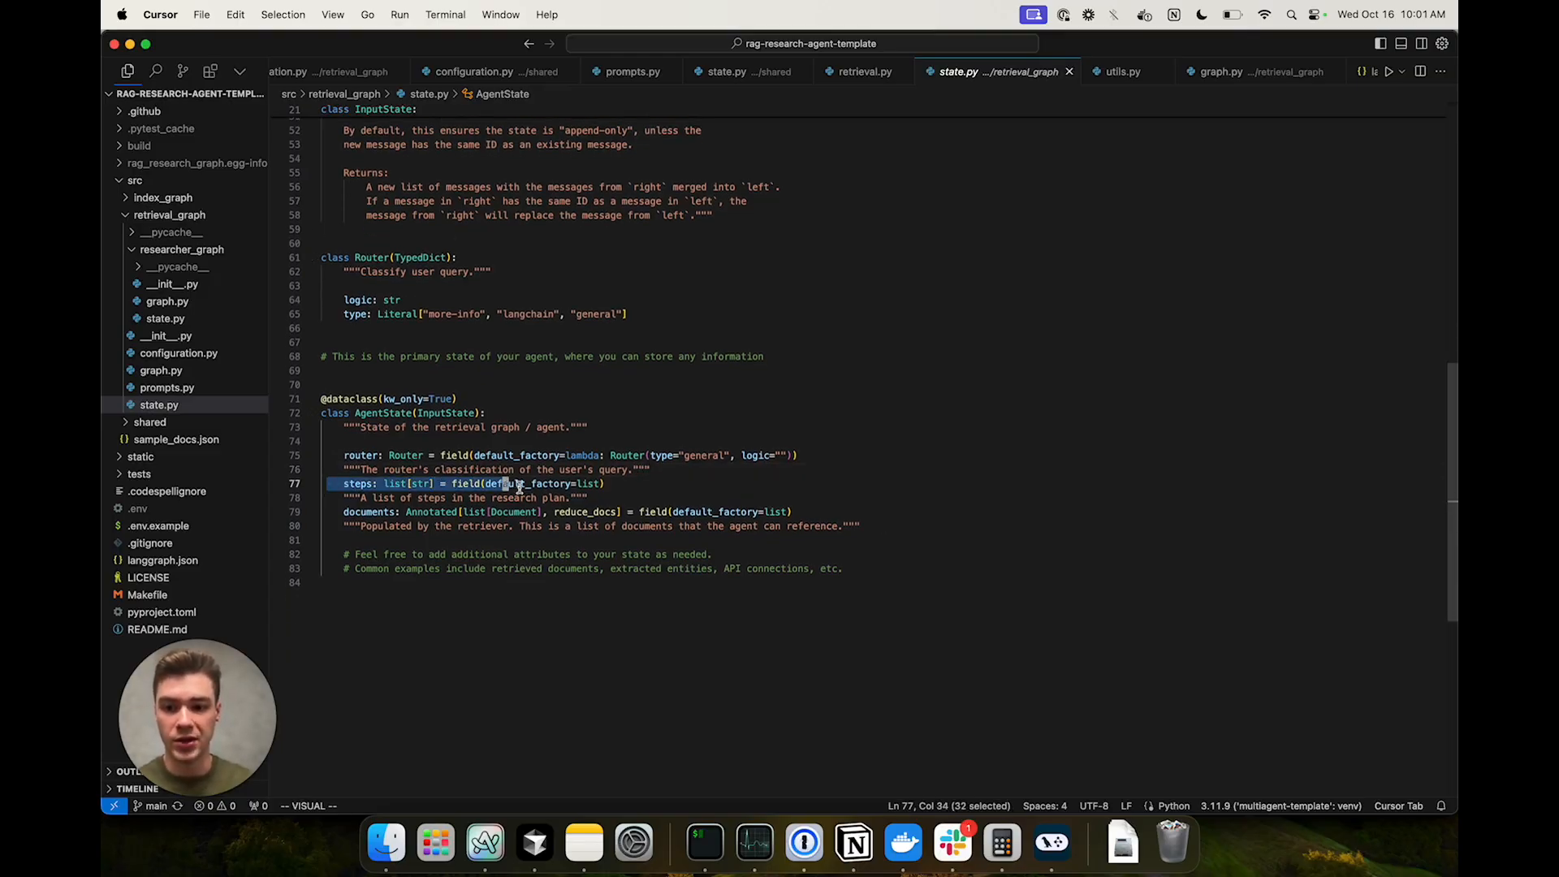
pyautogui.moveTo(514, 483); pyautogui.dragTo(603, 483)
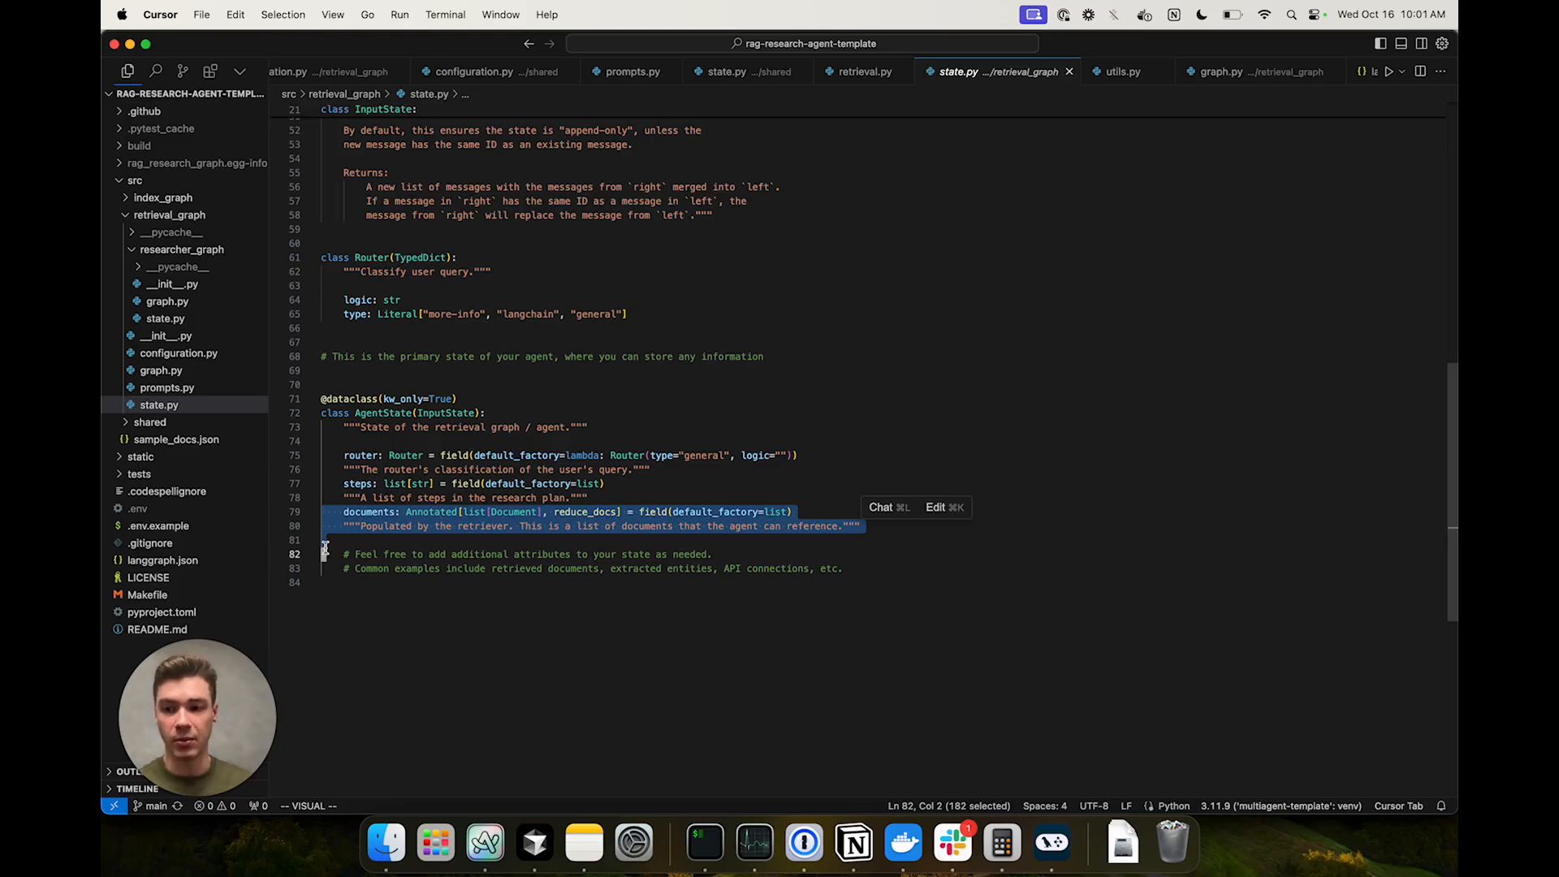
pyautogui.click(165, 318)
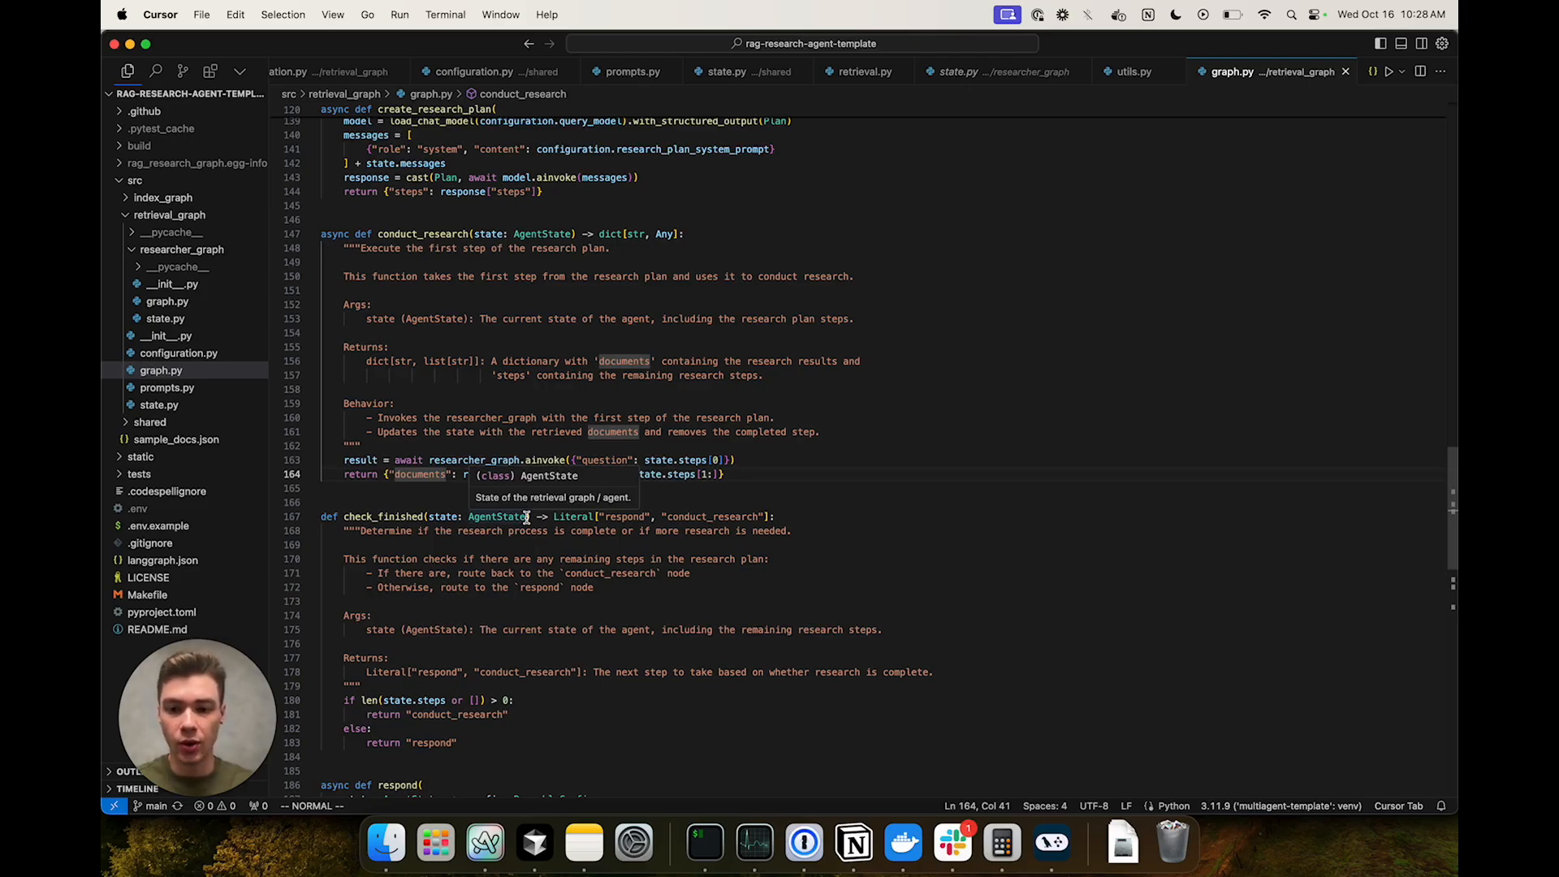
# - Highlight researcher_graph where conduct_research invokes it on the first step
pyautogui.doubleClick(473, 460)
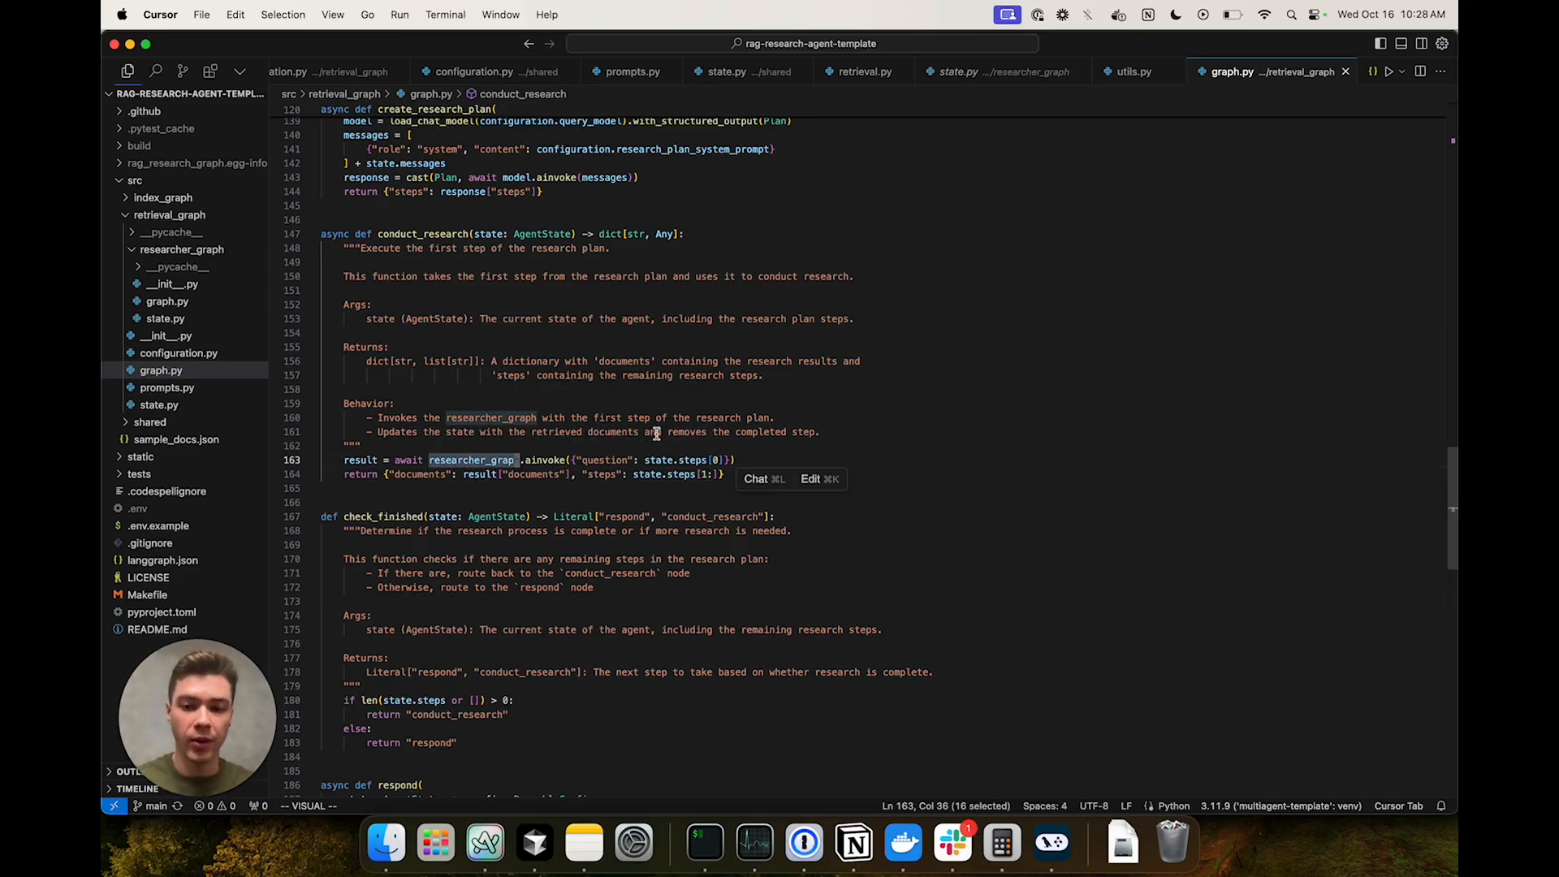
pyautogui.moveTo(660, 460)
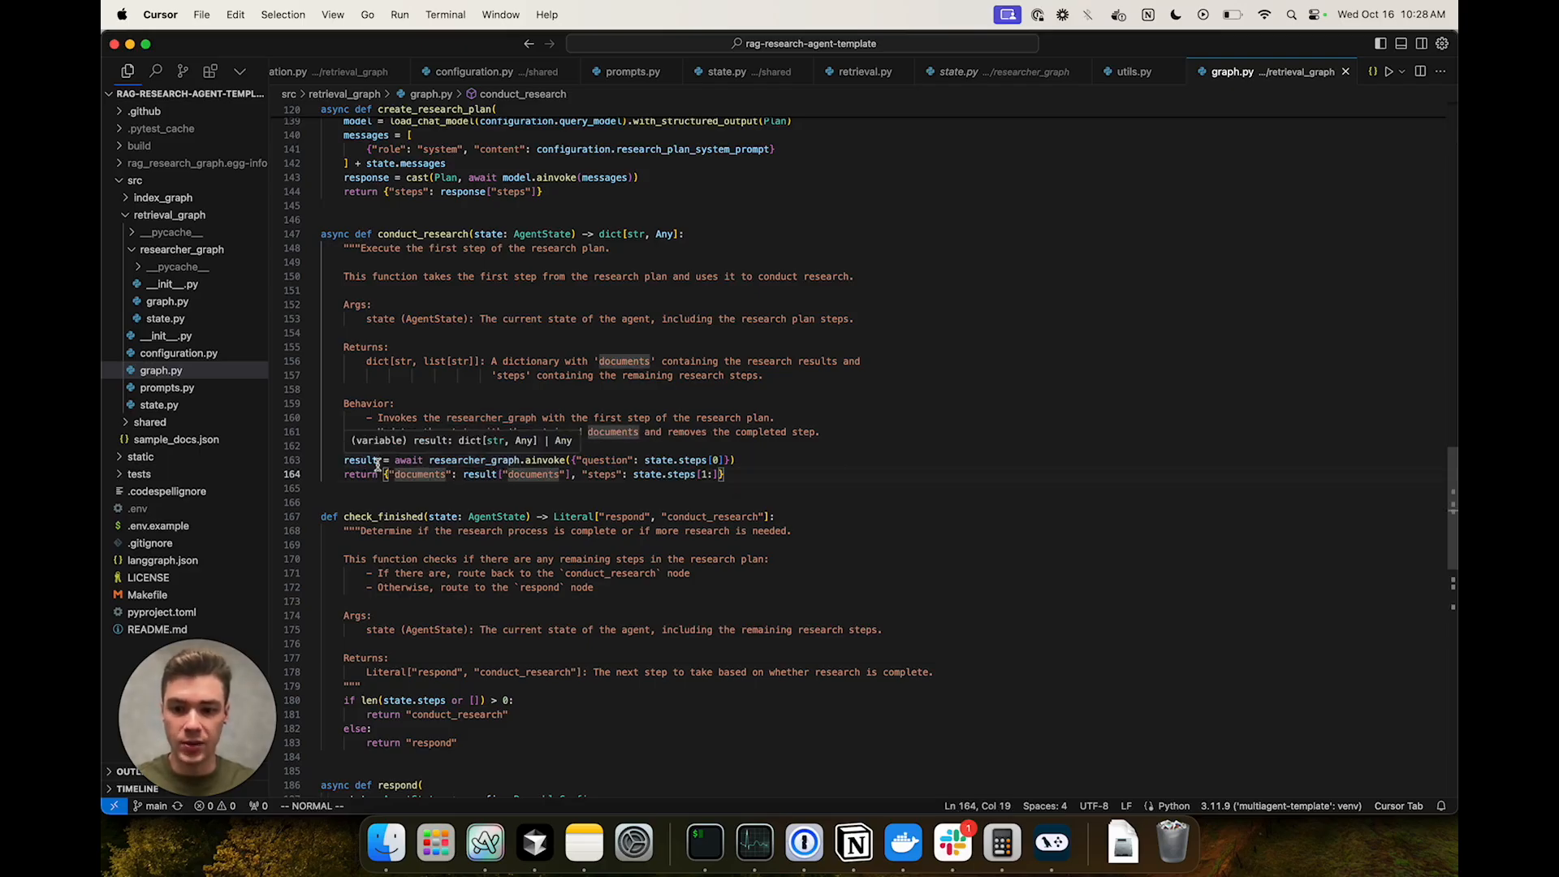
pyautogui.moveTo(545, 459)
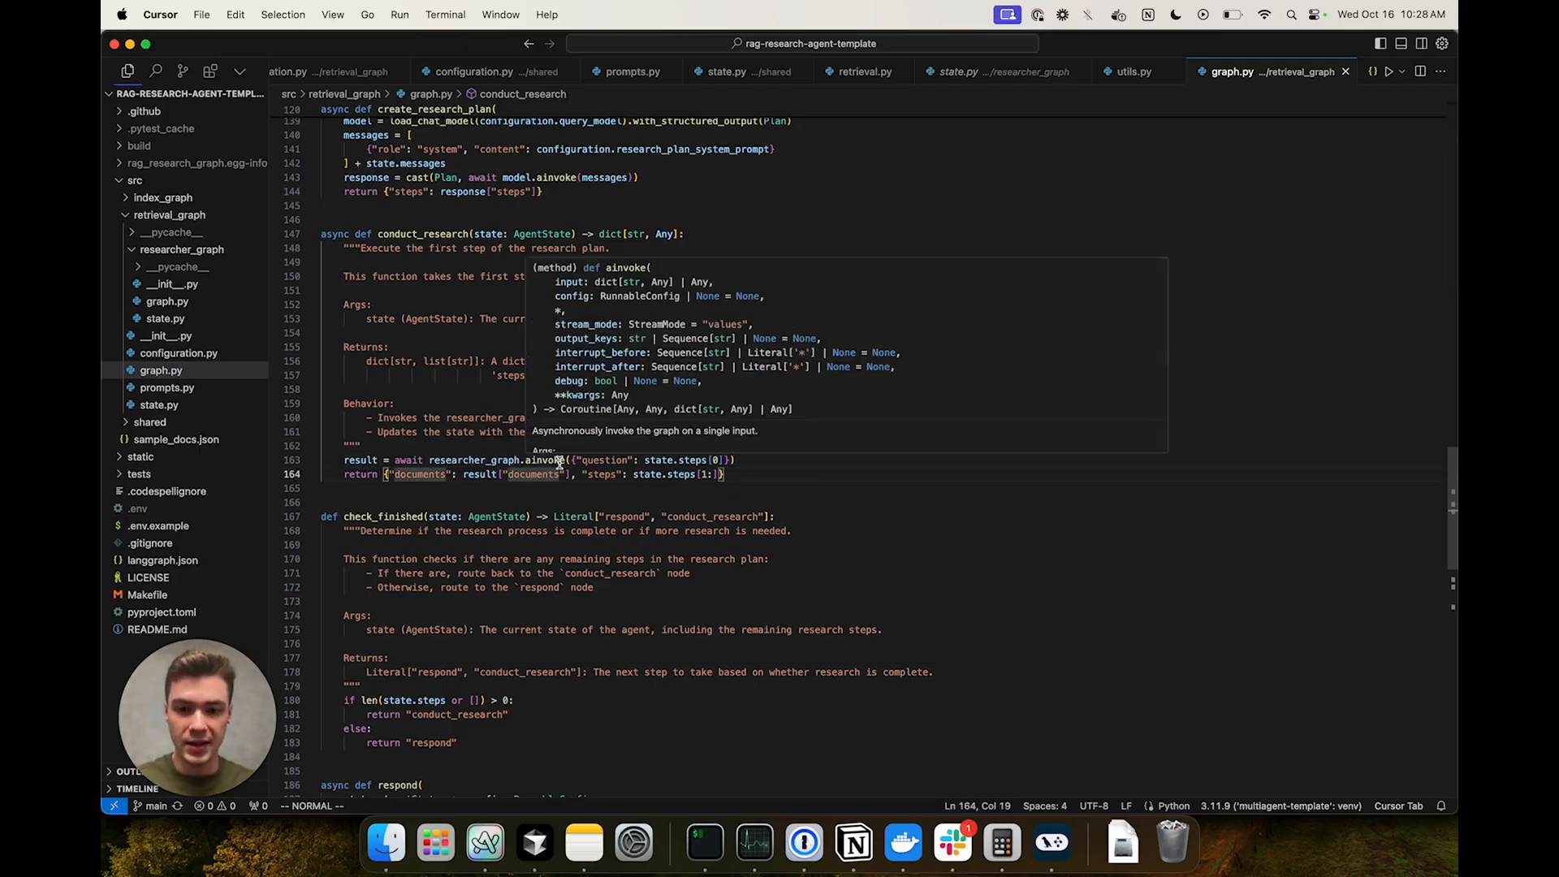
pyautogui.moveTo(587, 459)
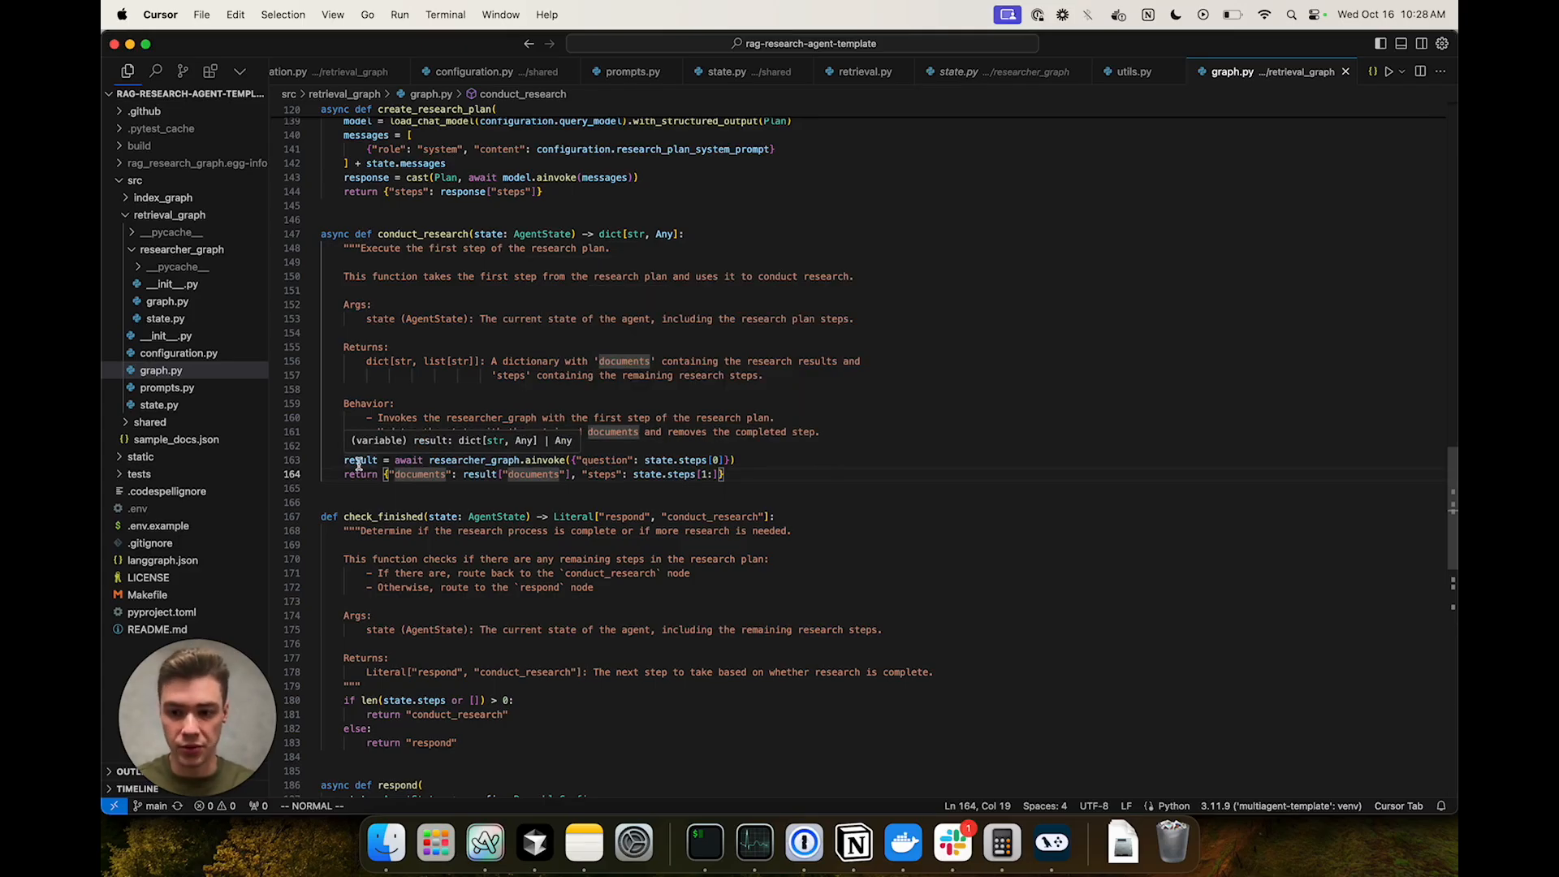
pyautogui.moveTo(471, 484)
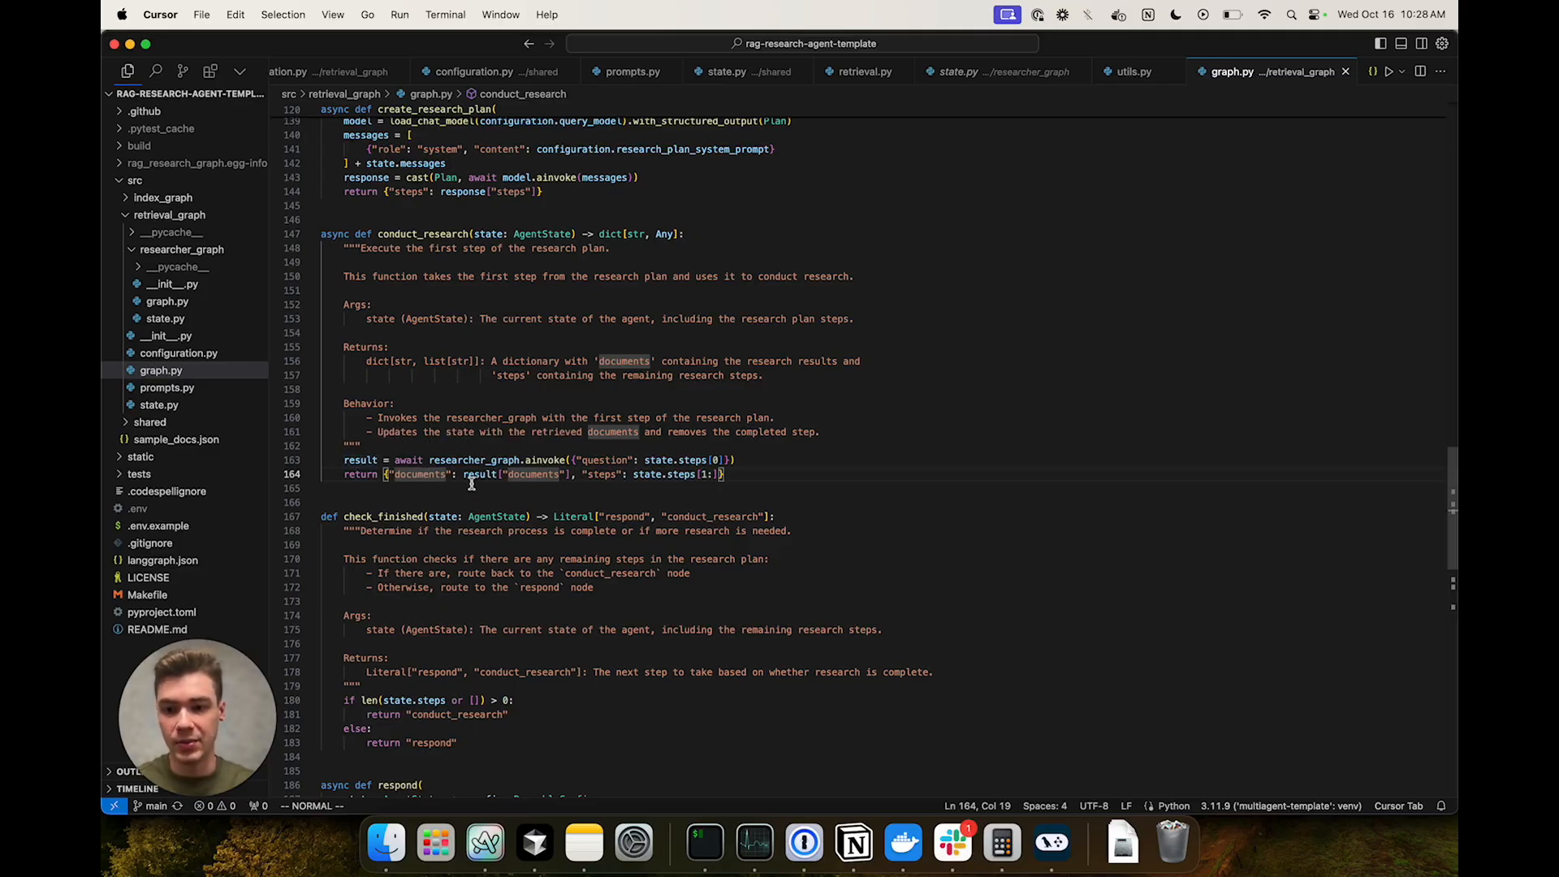